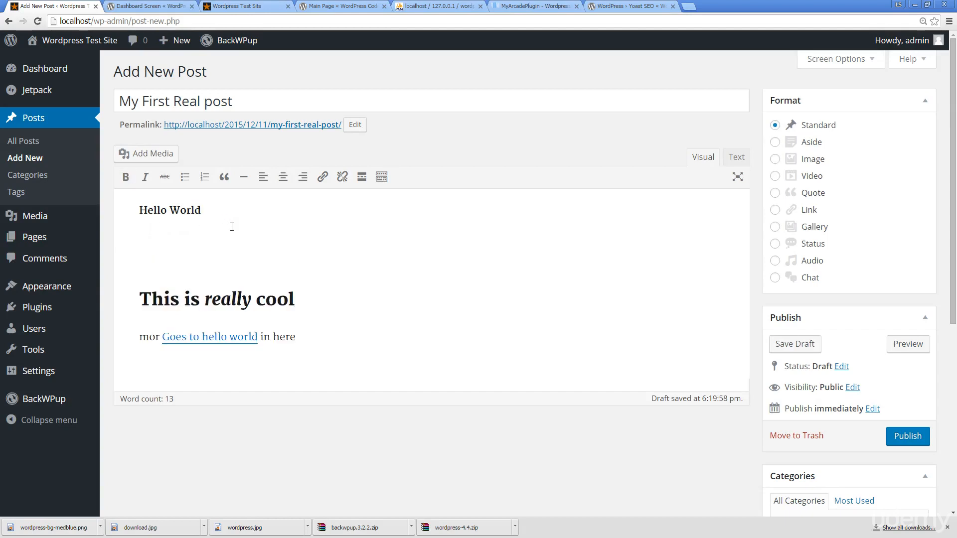
pyautogui.moveTo(375, 153)
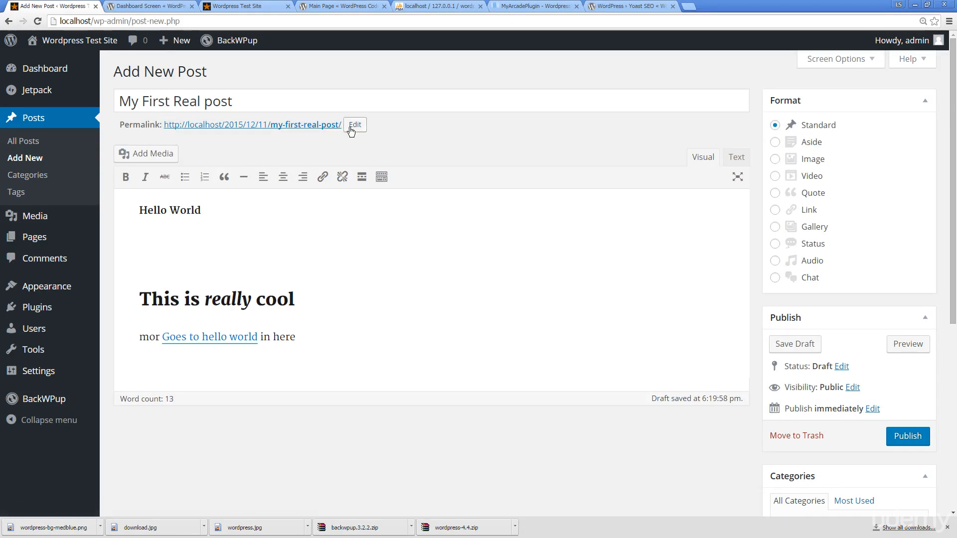
# Step: Change the permalink slug from my-first-real-post to coolurlhere and re-save the draft
pyautogui.click(355, 124)
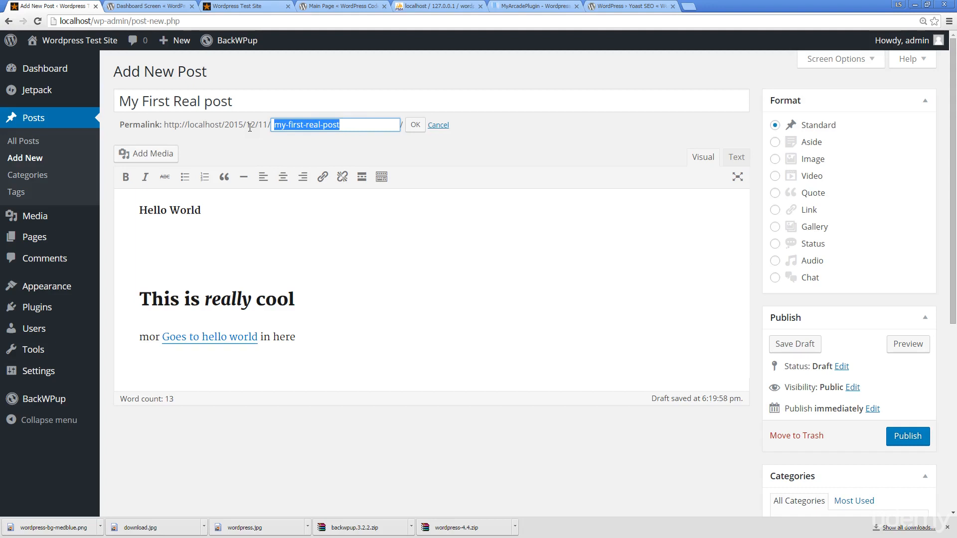
pyautogui.write('coolurlhere')
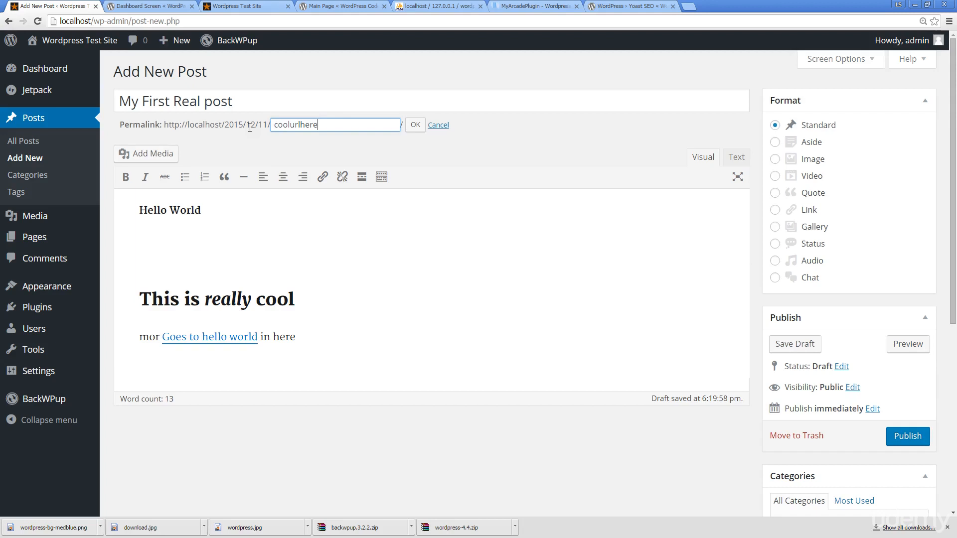
pyautogui.click(415, 124)
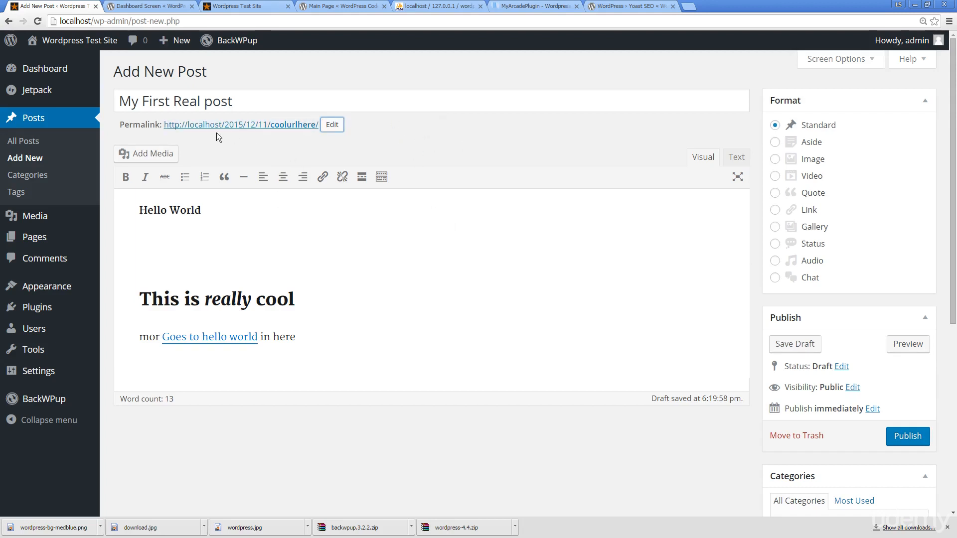
pyautogui.moveTo(273, 133)
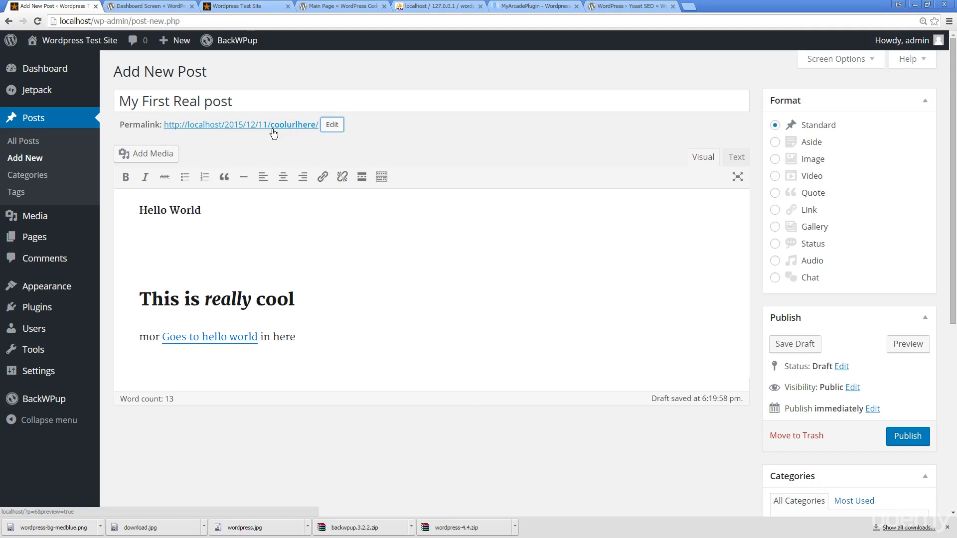
pyautogui.moveTo(264, 156)
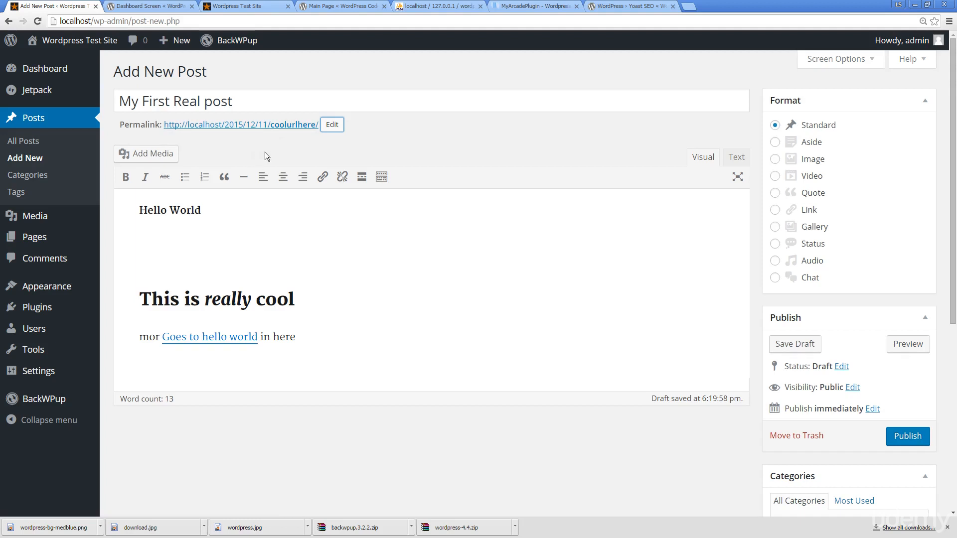
pyautogui.click(794, 343)
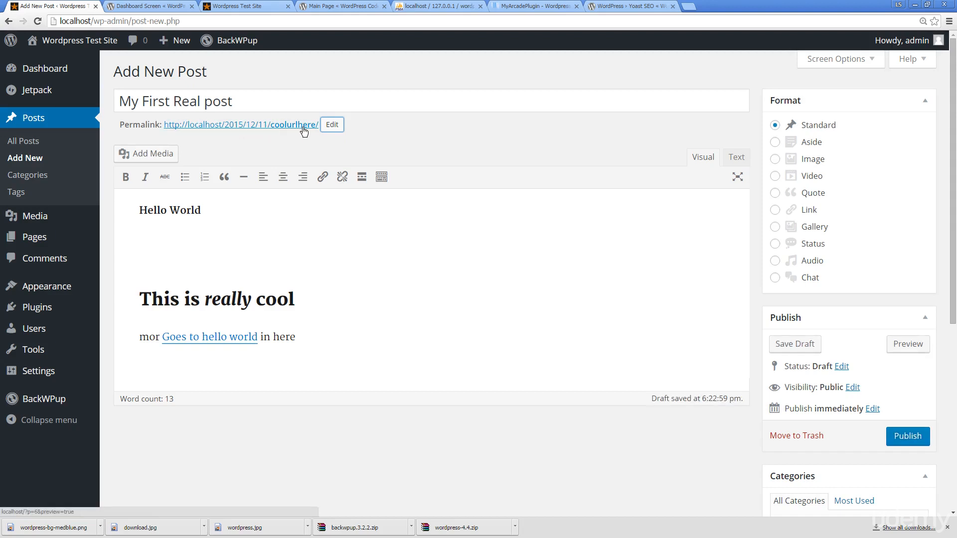
pyautogui.moveTo(320, 136)
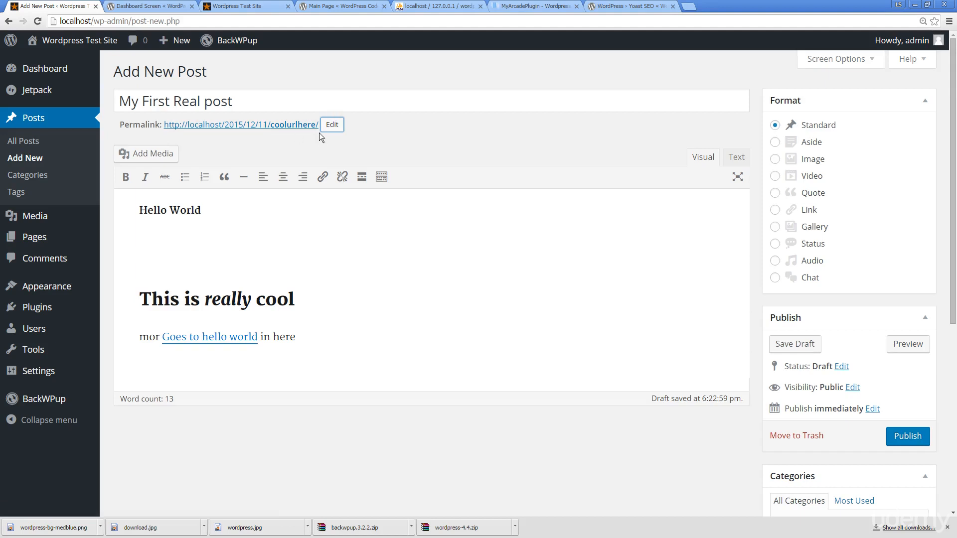
pyautogui.moveTo(391, 117)
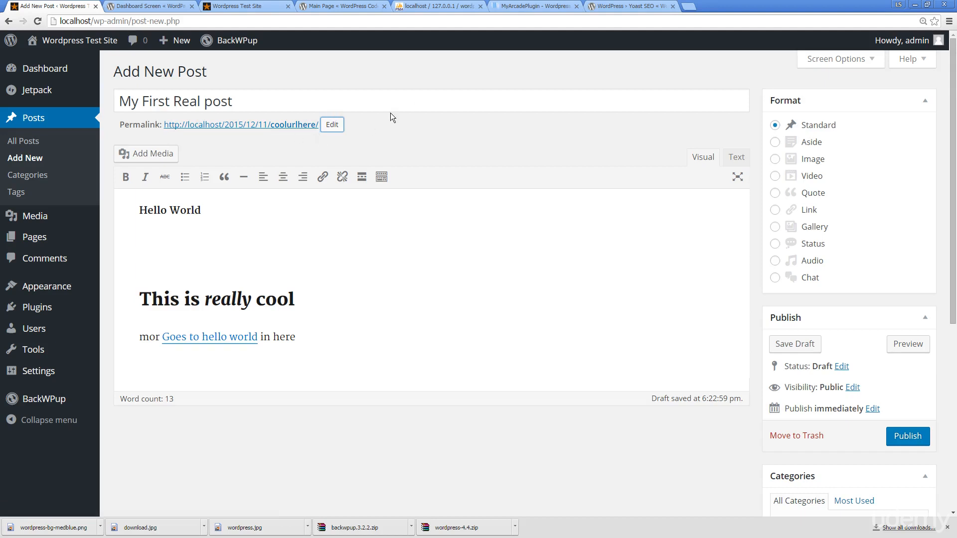
pyautogui.moveTo(241, 128)
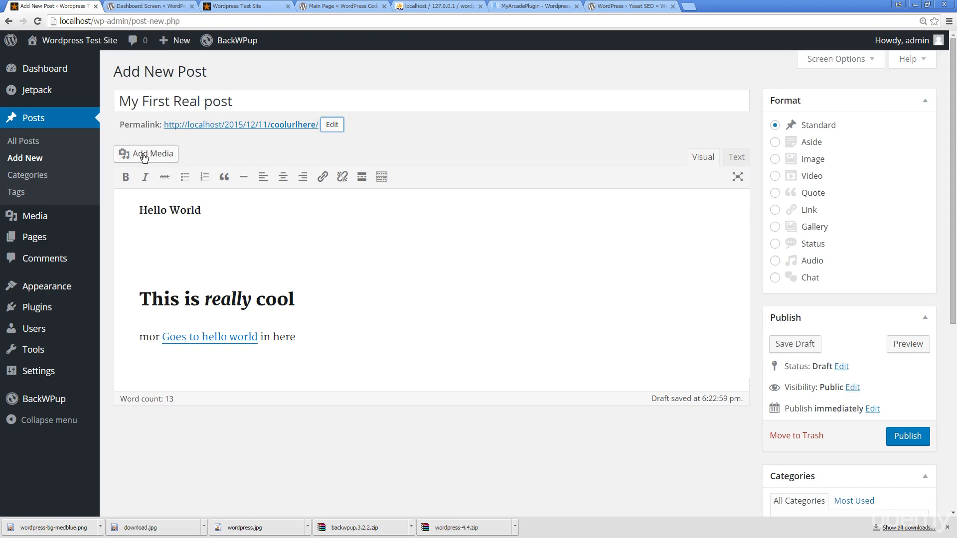
# Step: Bring up Add Media's Media Library of uploaded images, with the wordpress-bg-medblue.png banner chosen
pyautogui.click(145, 153)
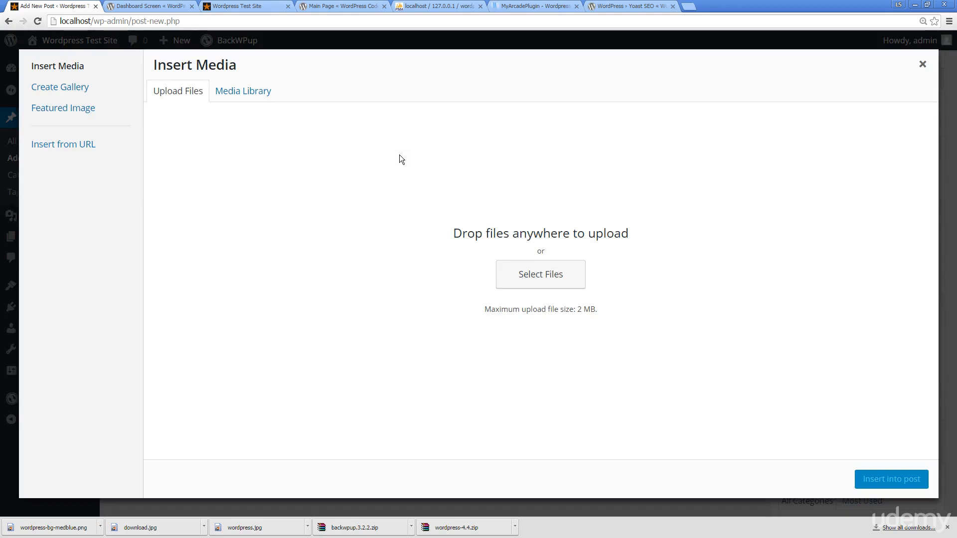
pyautogui.click(243, 91)
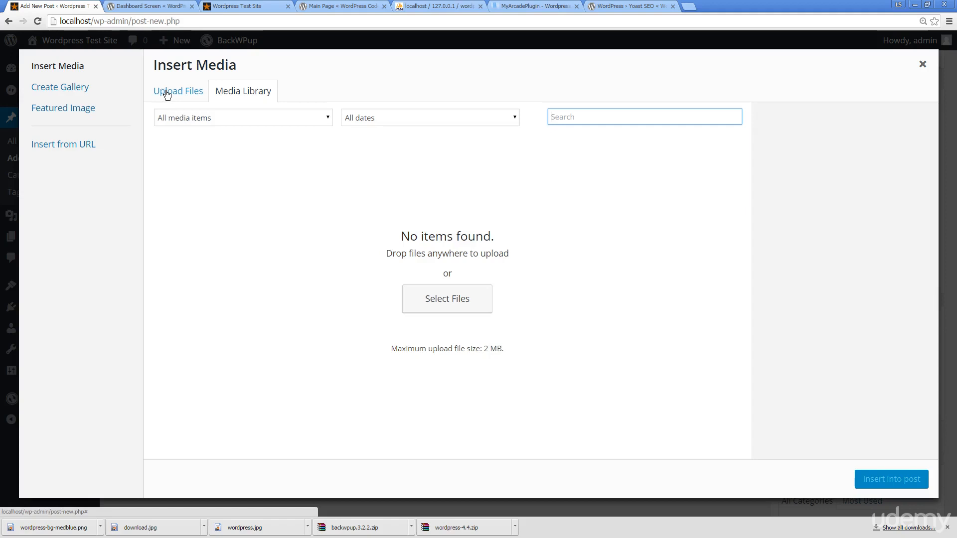
pyautogui.click(177, 91)
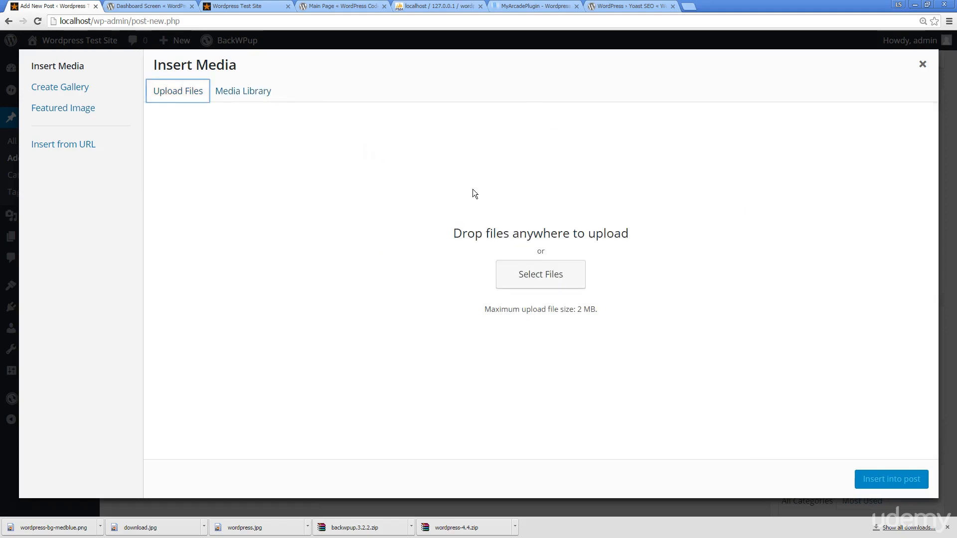
pyautogui.click(539, 274)
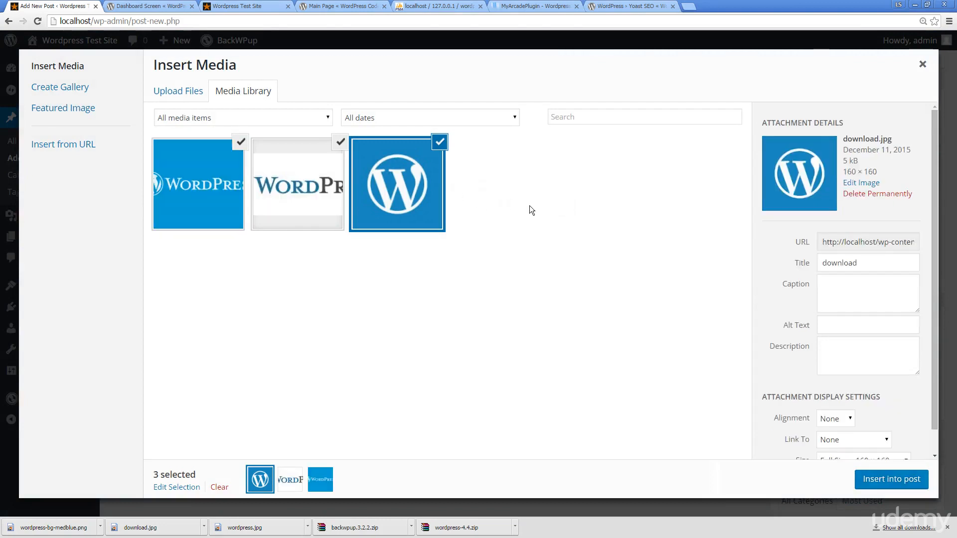
pyautogui.moveTo(469, 207)
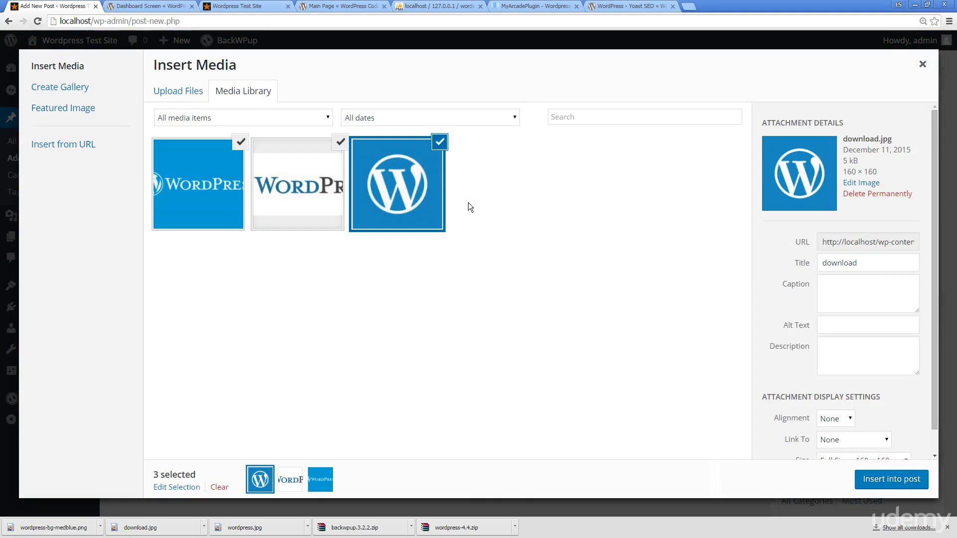
pyautogui.moveTo(415, 134)
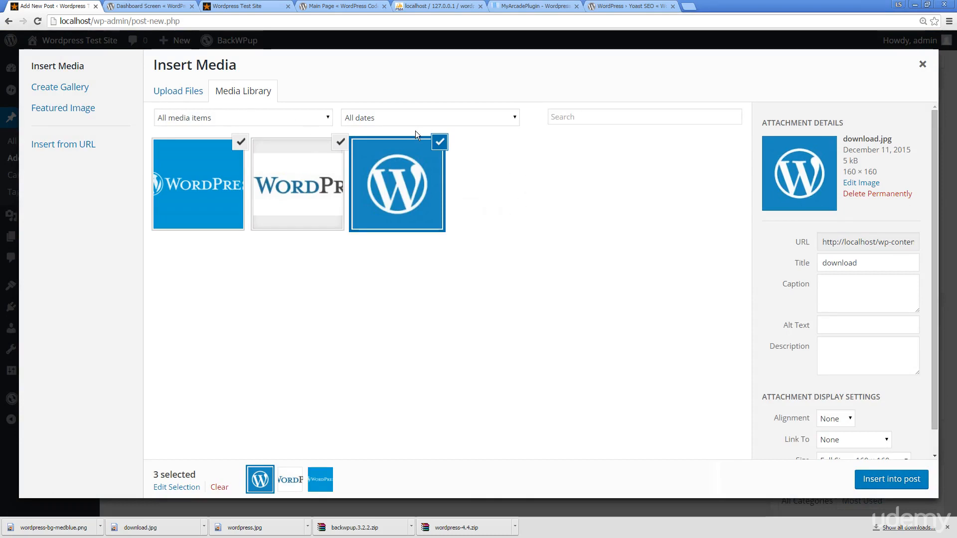
pyautogui.moveTo(418, 138)
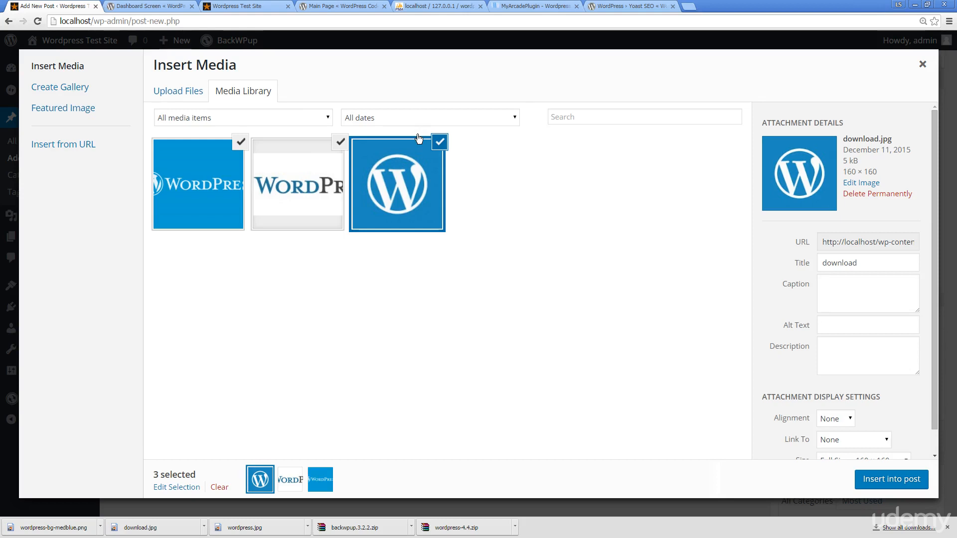
pyautogui.moveTo(286, 187)
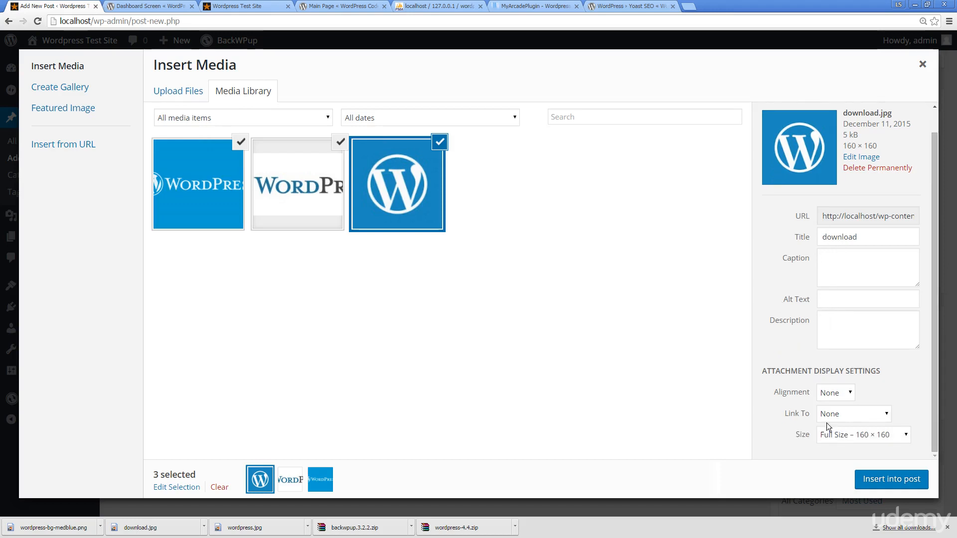
pyautogui.scroll(-3)
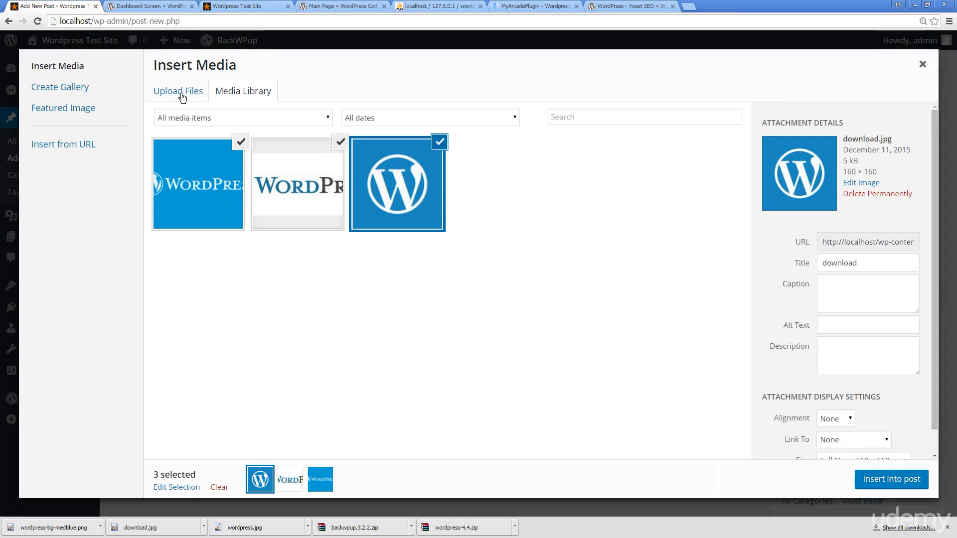
pyautogui.moveTo(179, 91)
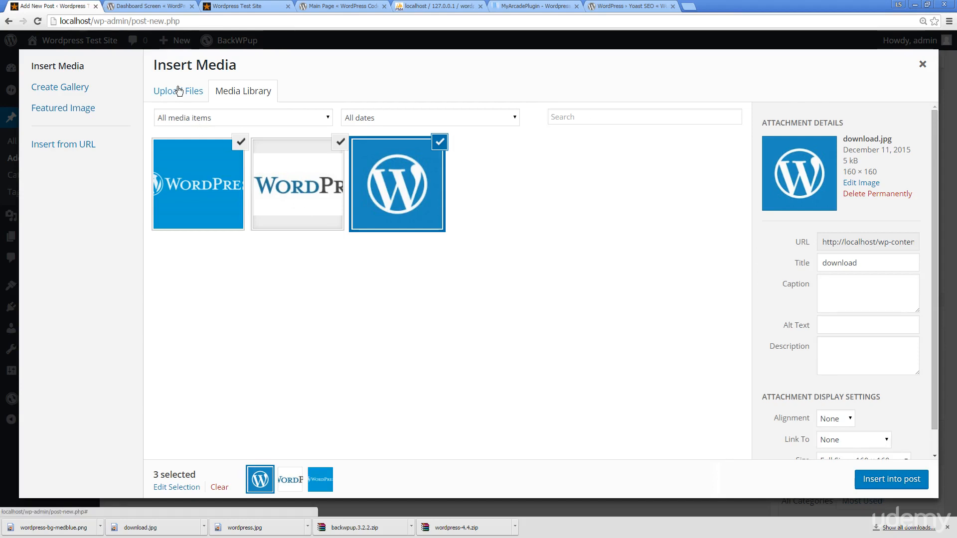
pyautogui.moveTo(249, 86)
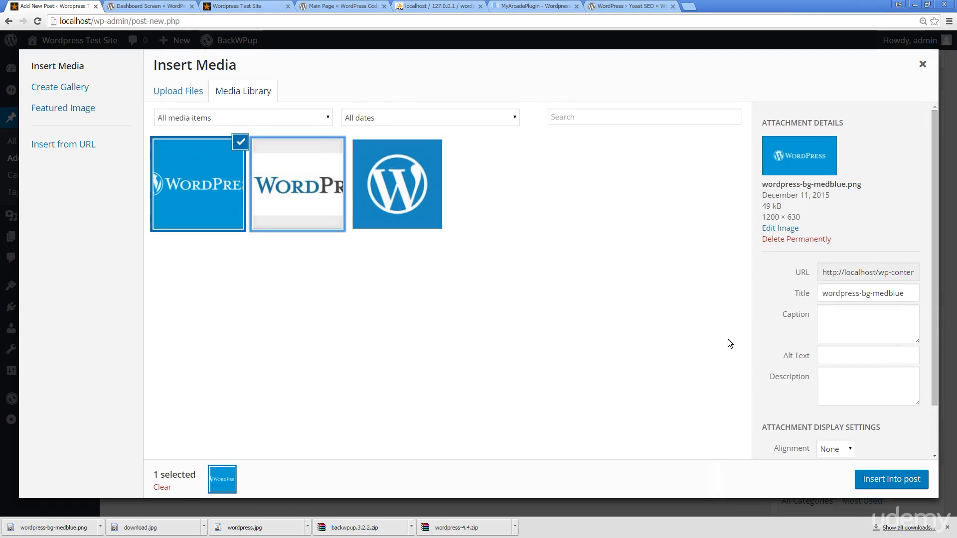
# Step: Give the image alt text 'wordpress logo', caption 'my caption' and description 'my new image'
pyautogui.click(866, 354)
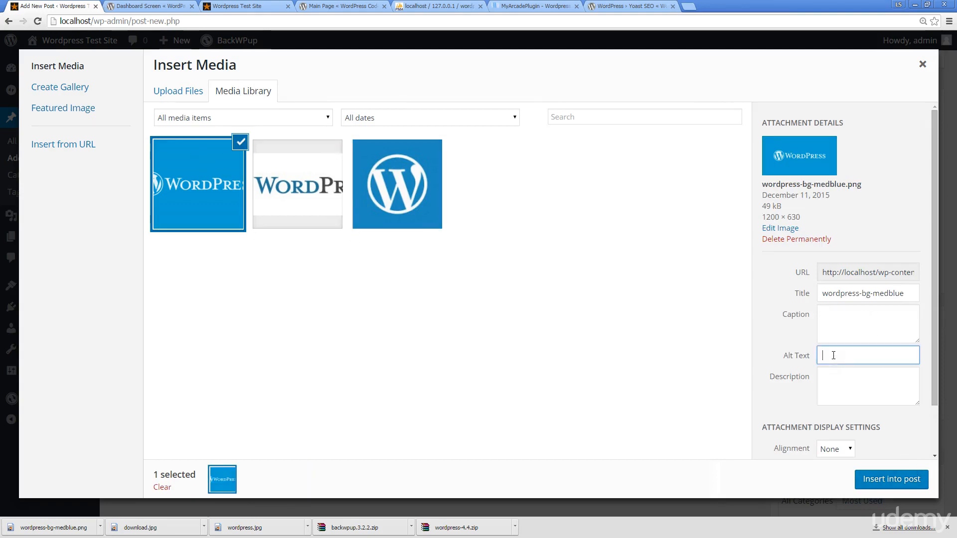
pyautogui.write('wordpress')
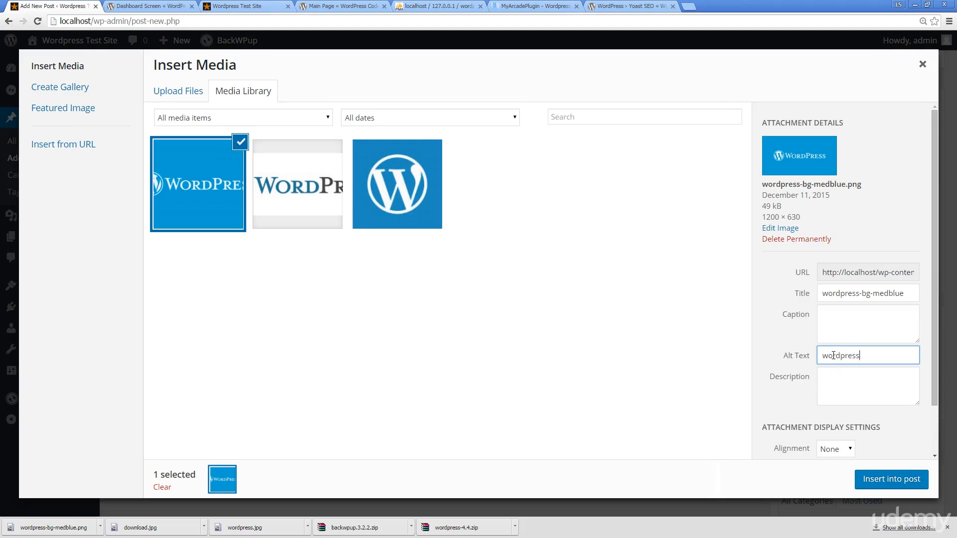
pyautogui.write('logo')
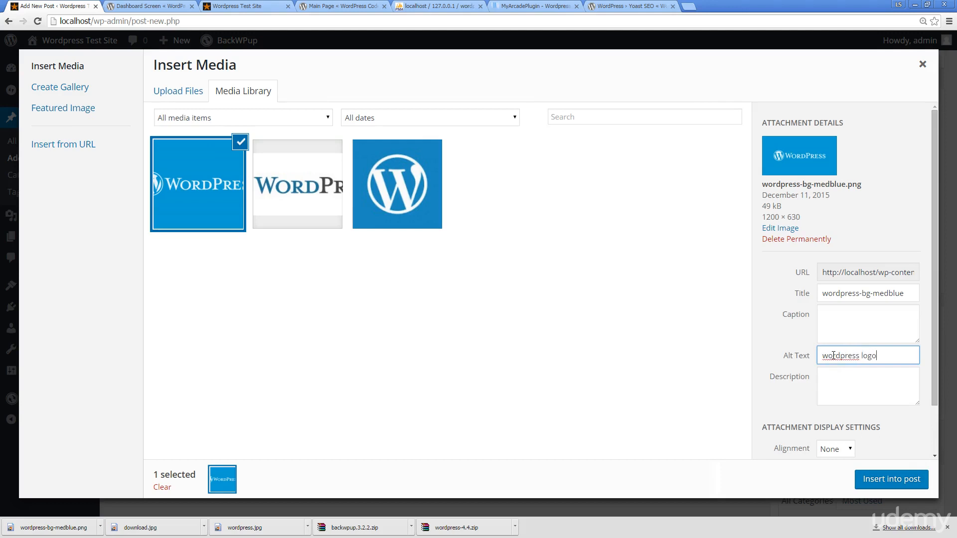
pyautogui.moveTo(834, 354)
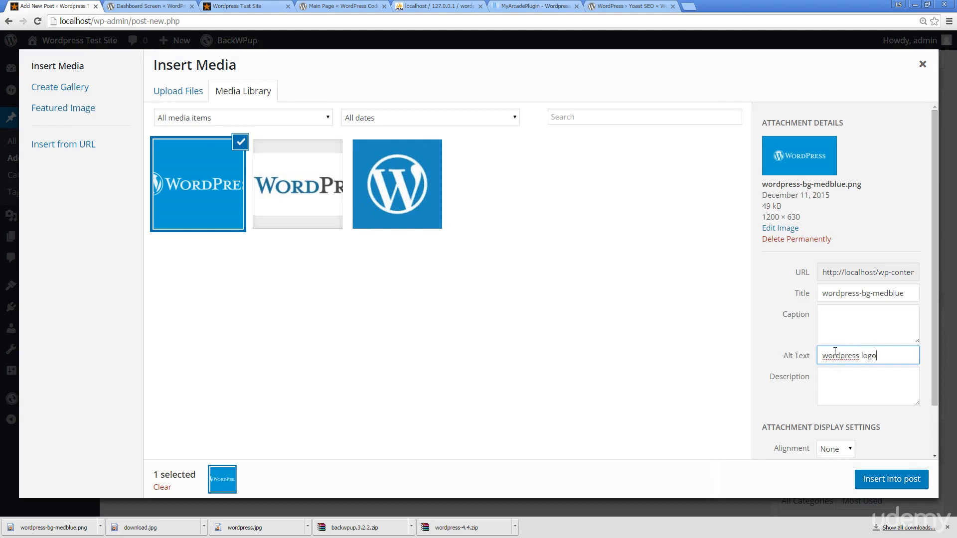
pyautogui.moveTo(790, 341)
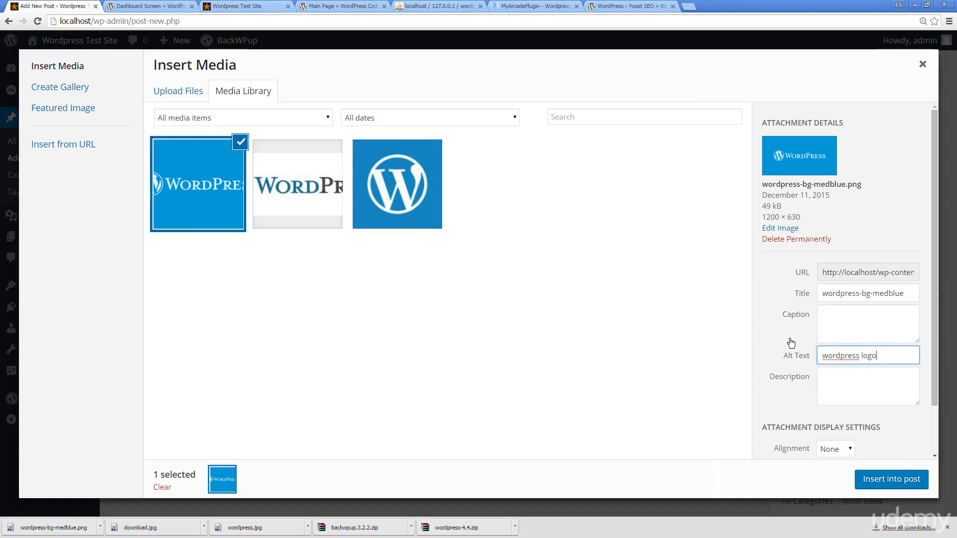
pyautogui.click(866, 322)
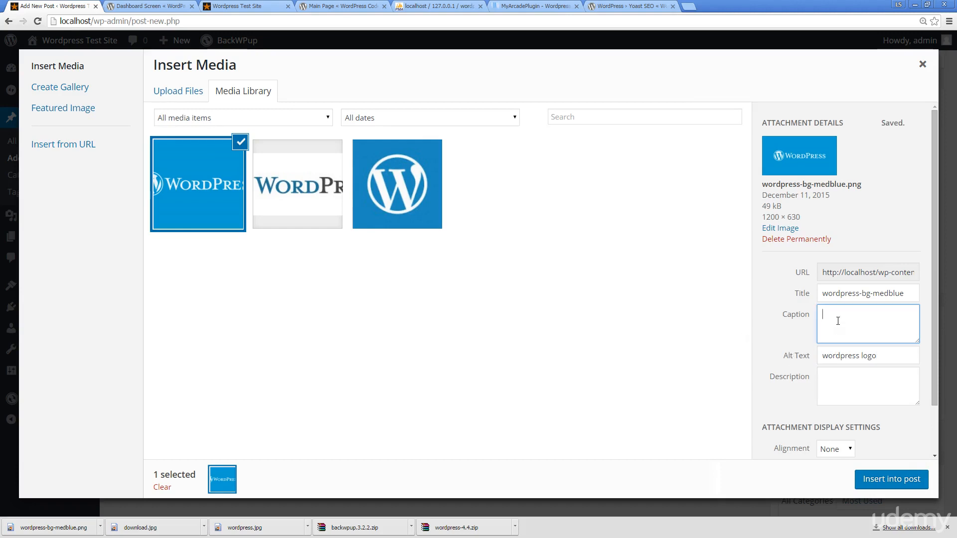
pyautogui.write('my caption')
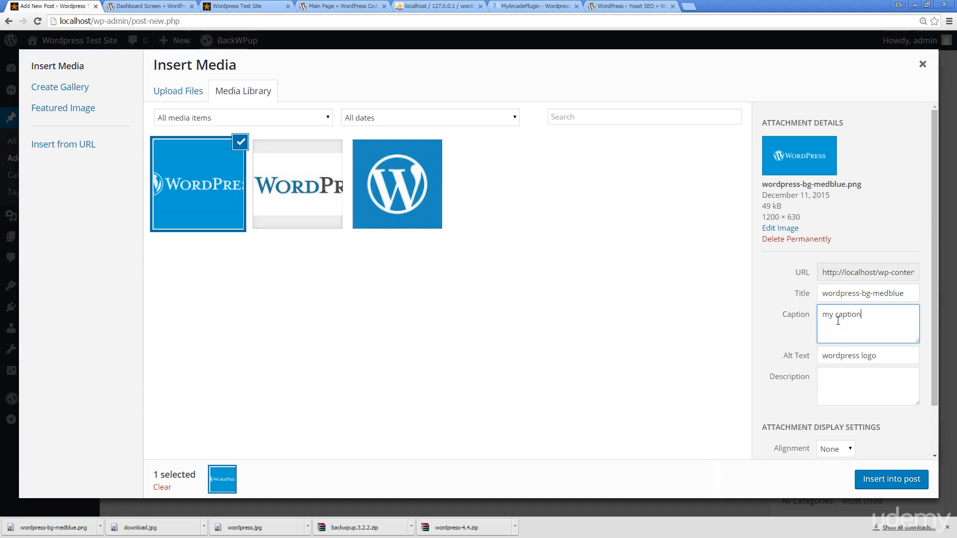
pyautogui.click(866, 386)
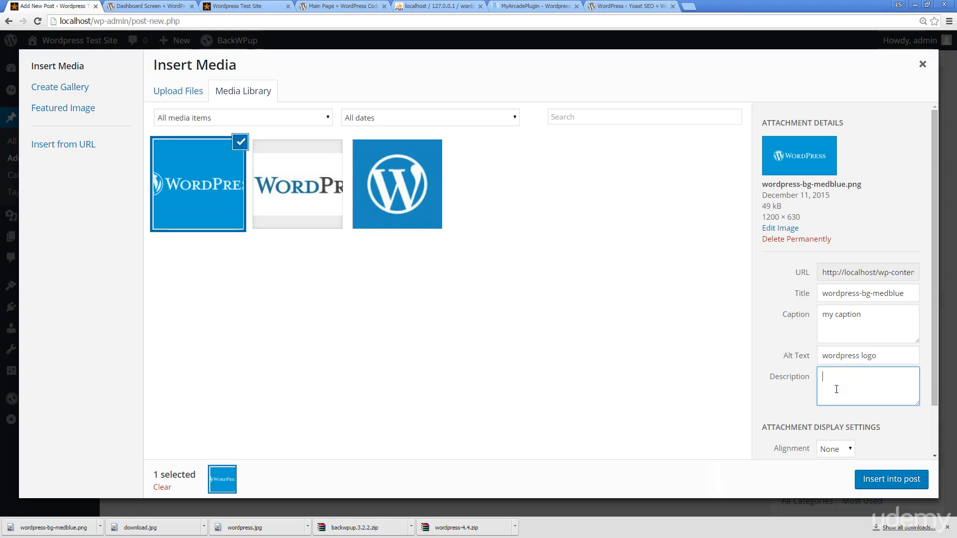
pyautogui.write('my new image')
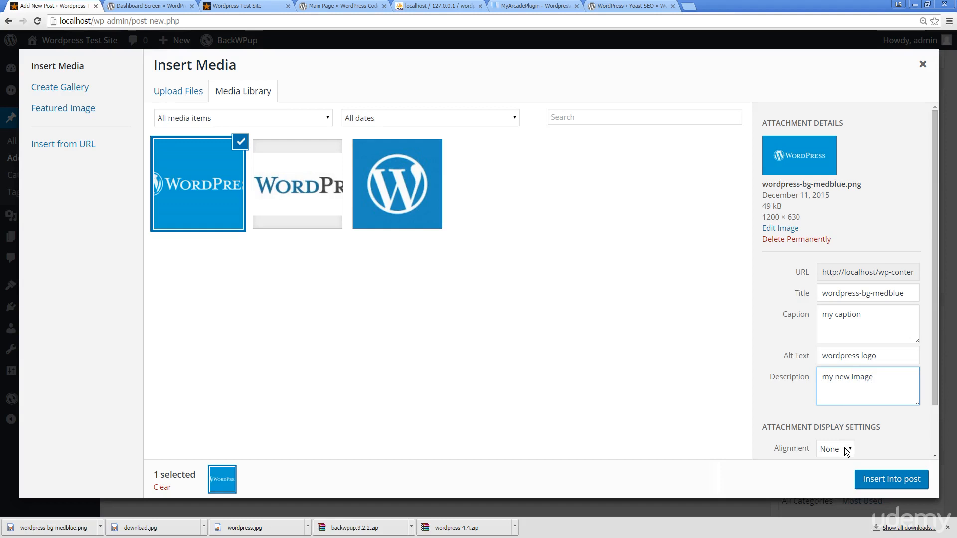
# Step: Set the image to left alignment and, after trying Custom URL, Link To None
pyautogui.click(834, 448)
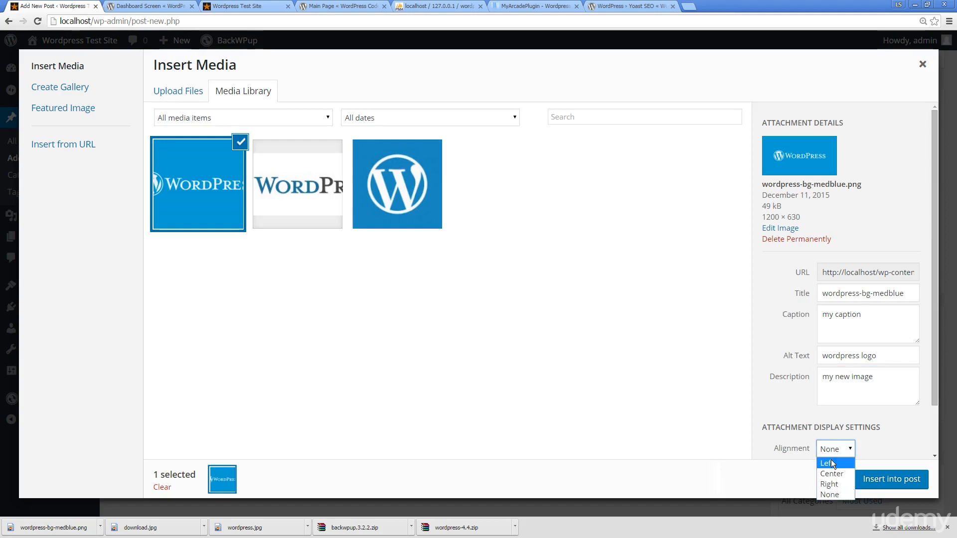
pyautogui.moveTo(828, 494)
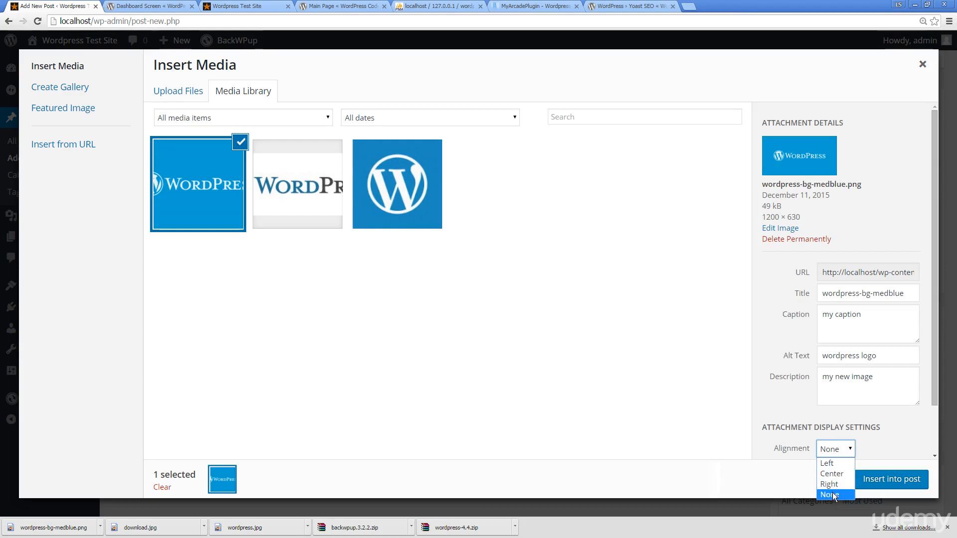
pyautogui.click(827, 463)
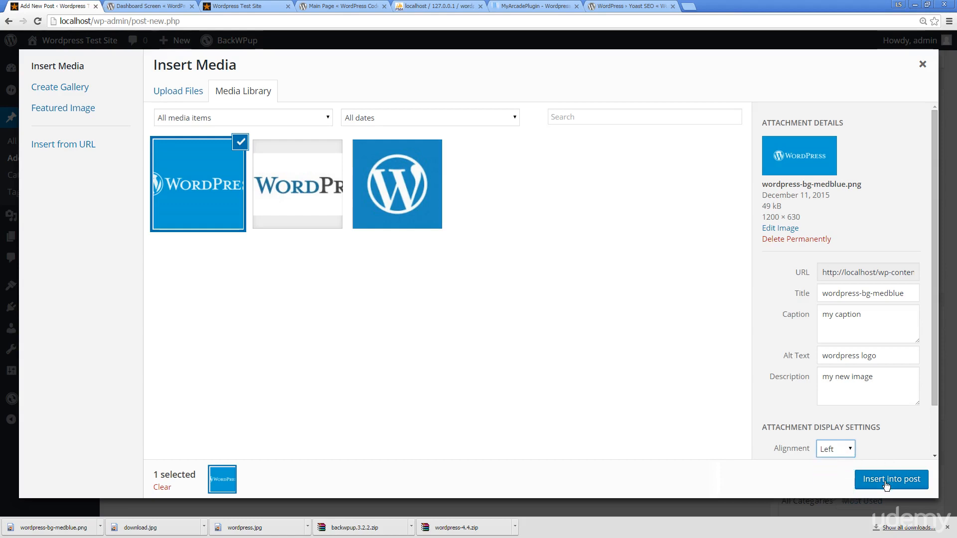
pyautogui.moveTo(864, 345)
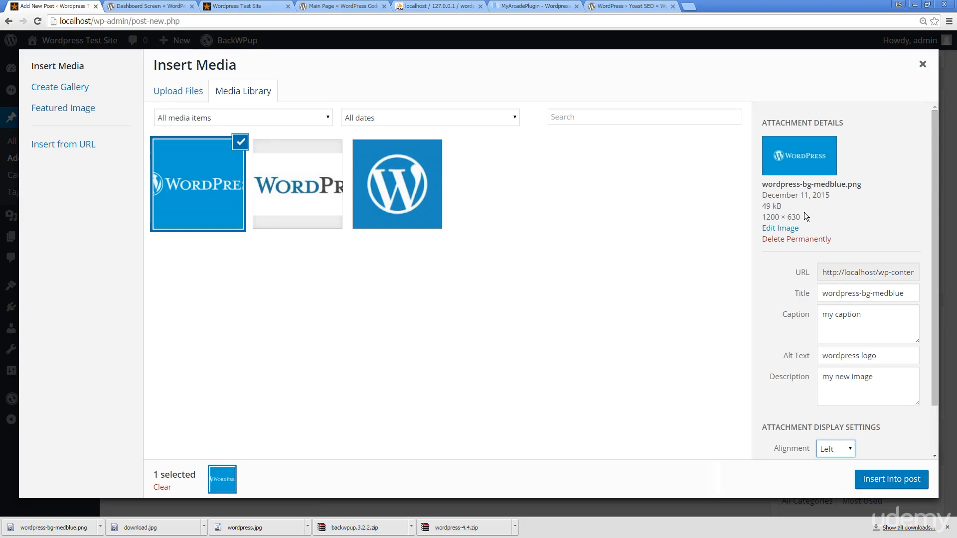
pyautogui.moveTo(804, 207)
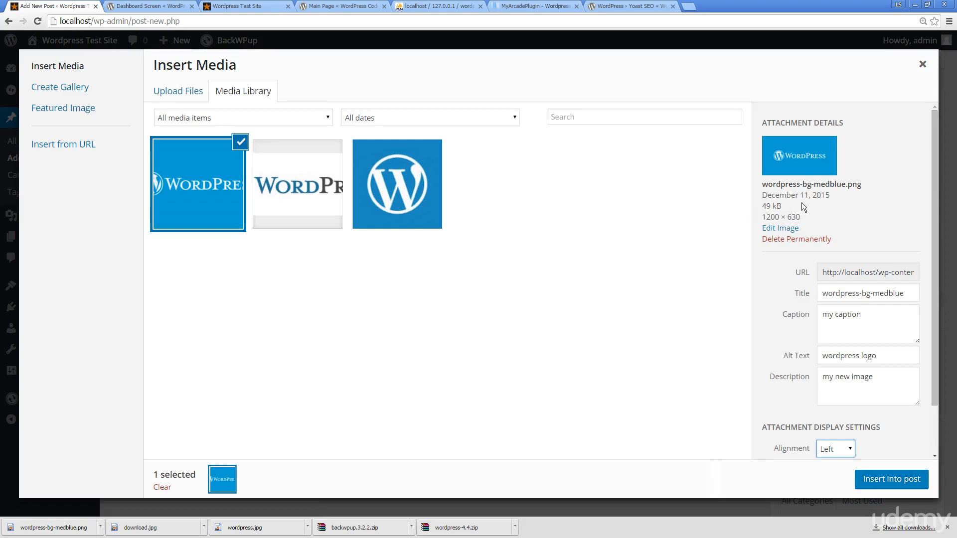
pyautogui.moveTo(783, 210)
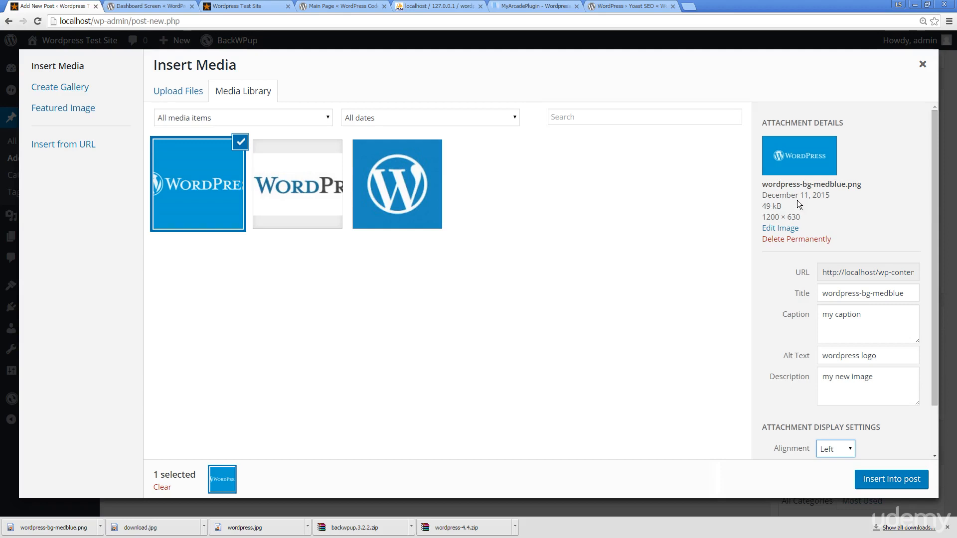
pyautogui.moveTo(645, 349)
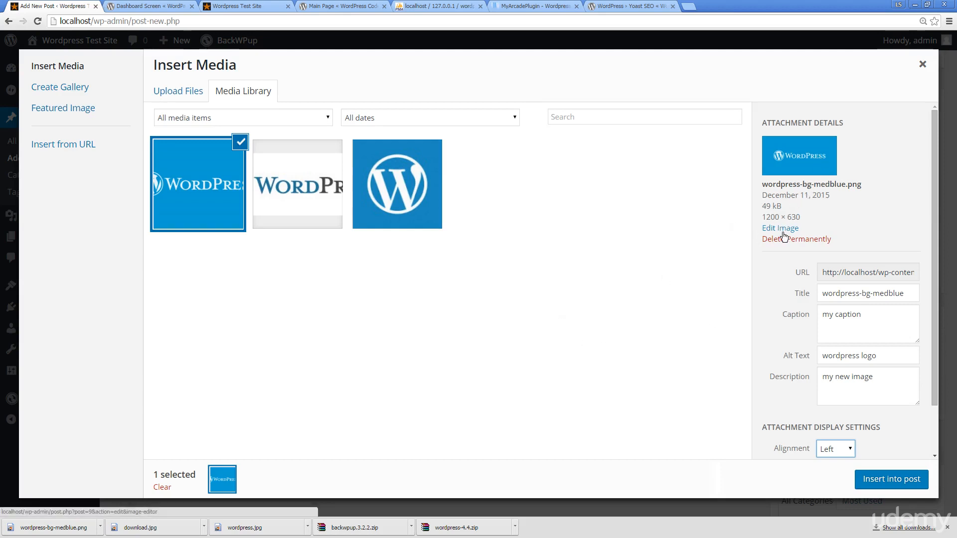
pyautogui.moveTo(63, 144)
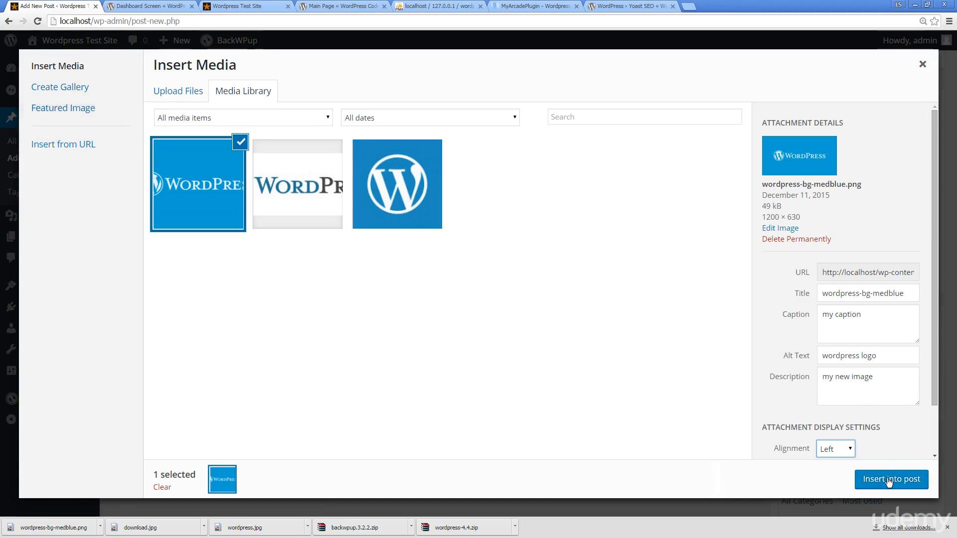
pyautogui.scroll(-3)
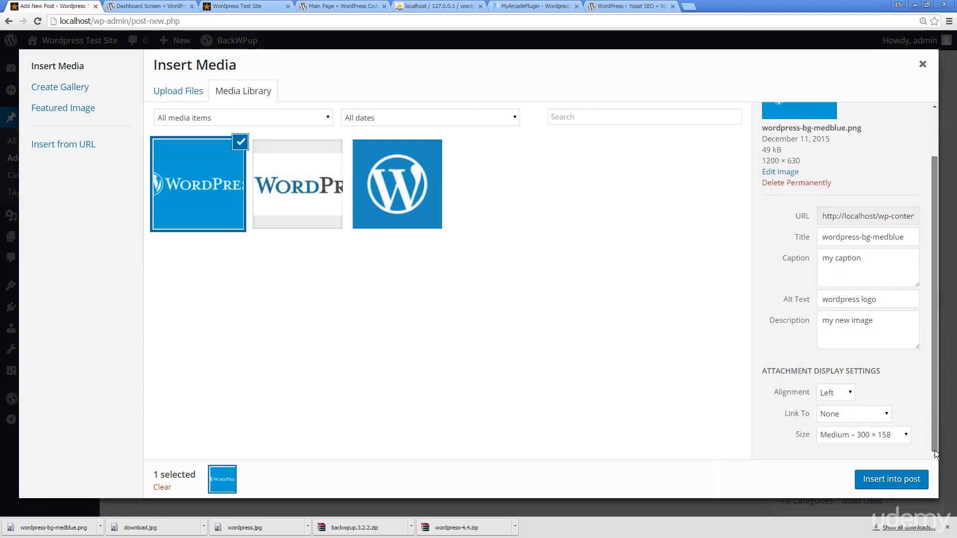
pyautogui.moveTo(751, 407)
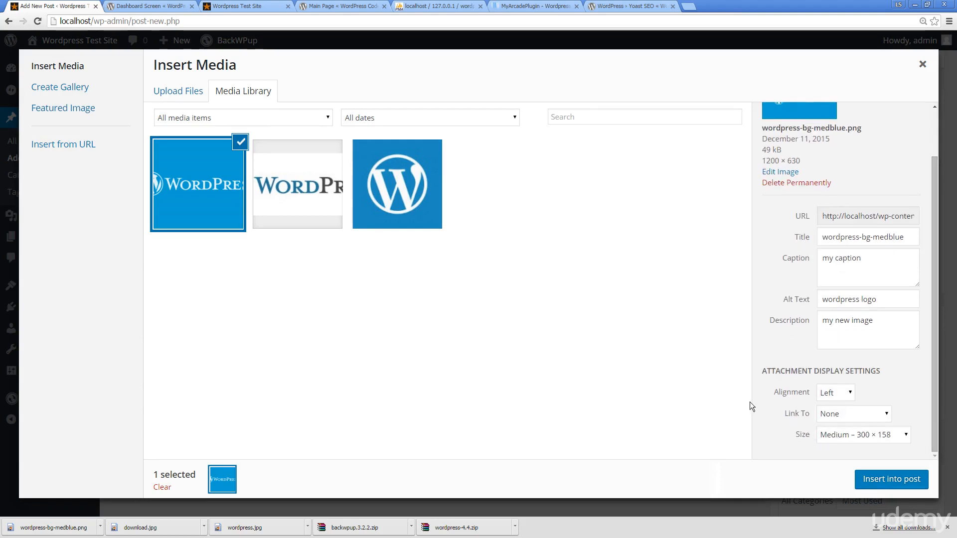
pyautogui.click(852, 413)
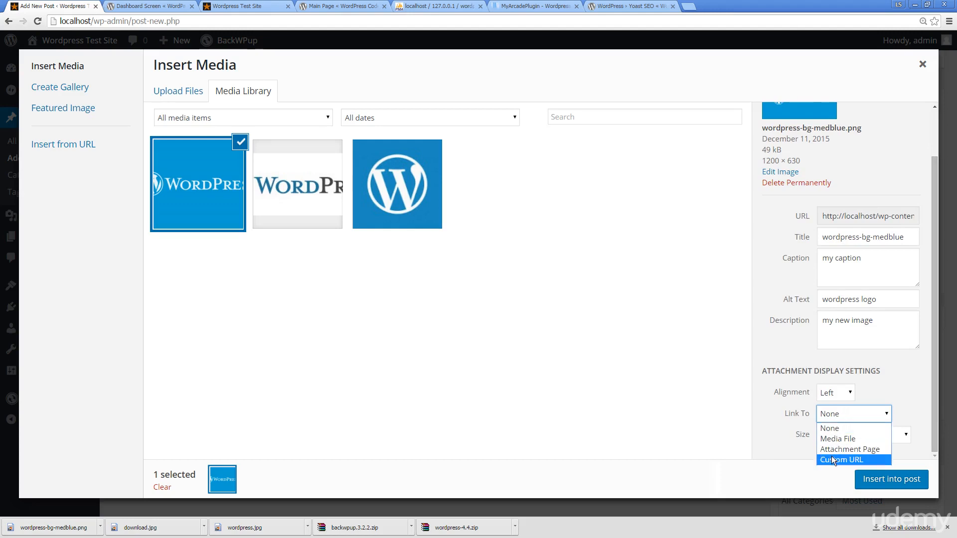
pyautogui.moveTo(851, 449)
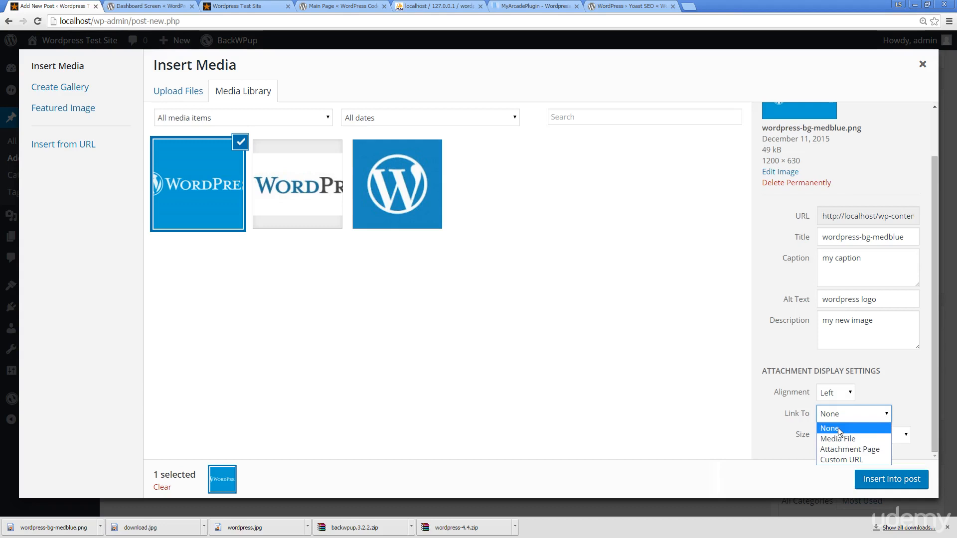
pyautogui.click(841, 459)
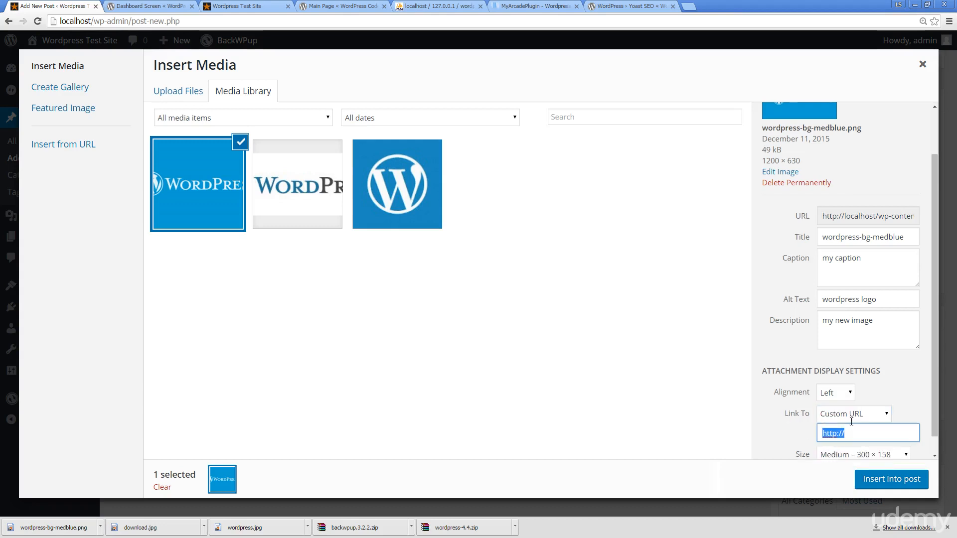
pyautogui.click(852, 413)
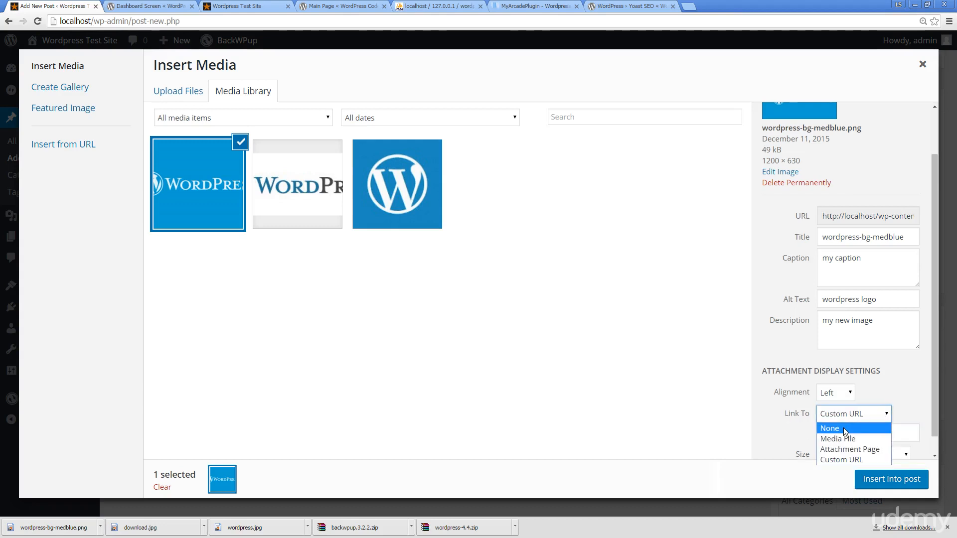
pyautogui.click(828, 428)
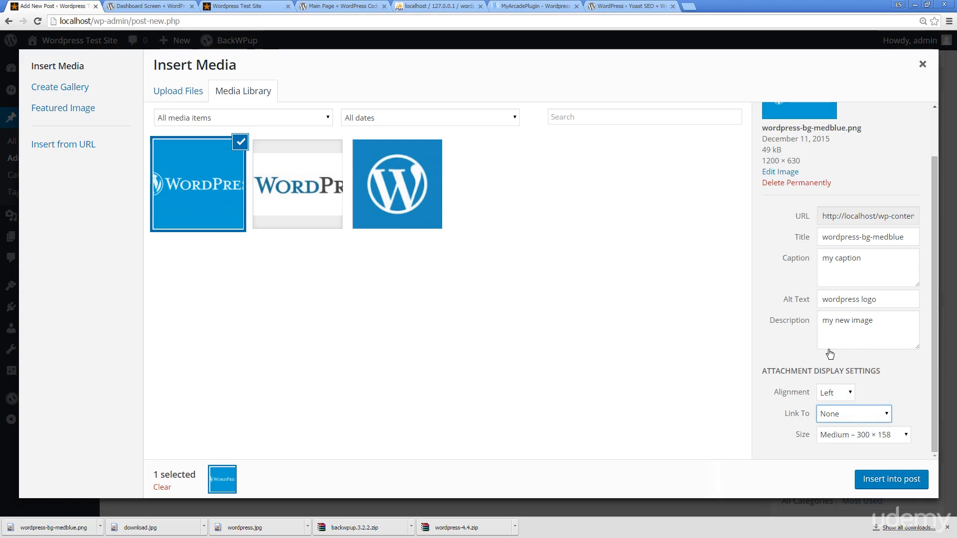
pyautogui.moveTo(670, 309)
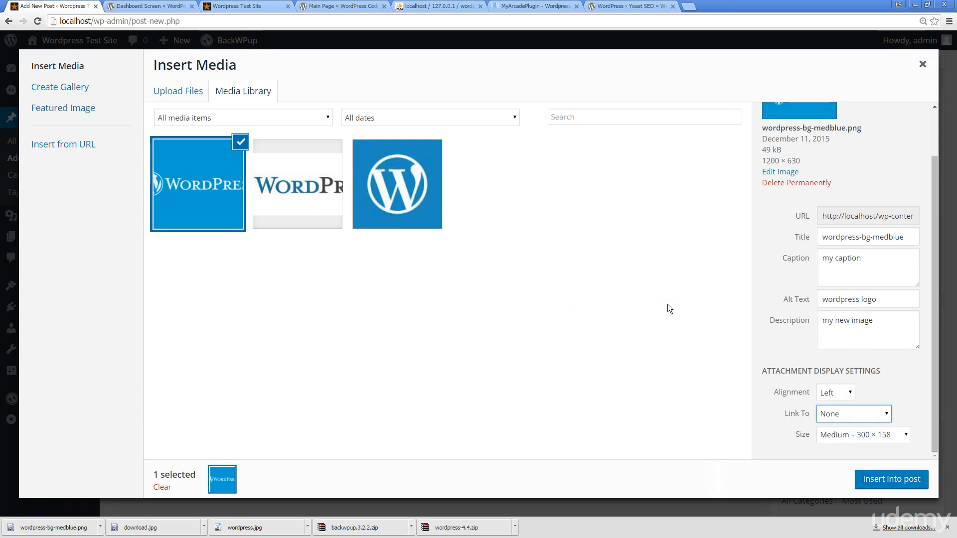
pyautogui.moveTo(640, 347)
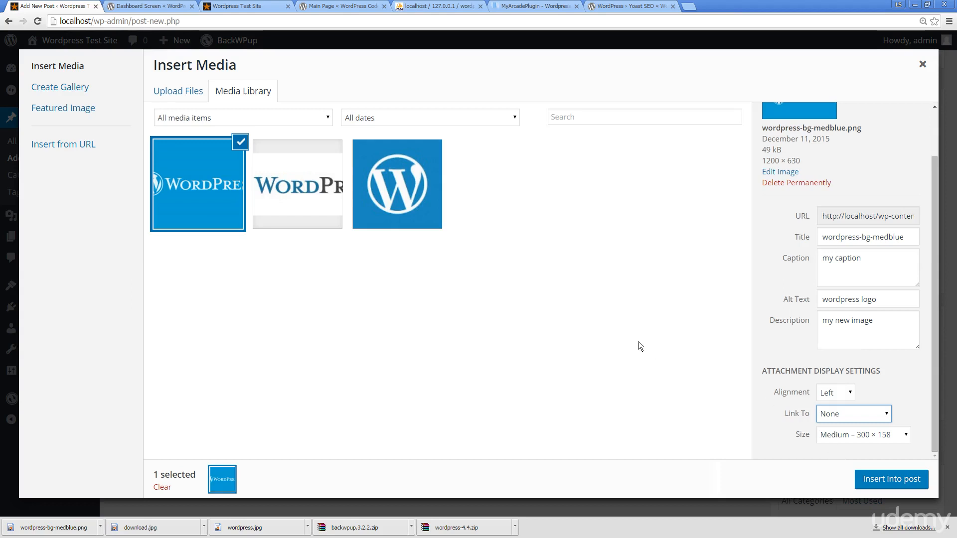
pyautogui.moveTo(844, 412)
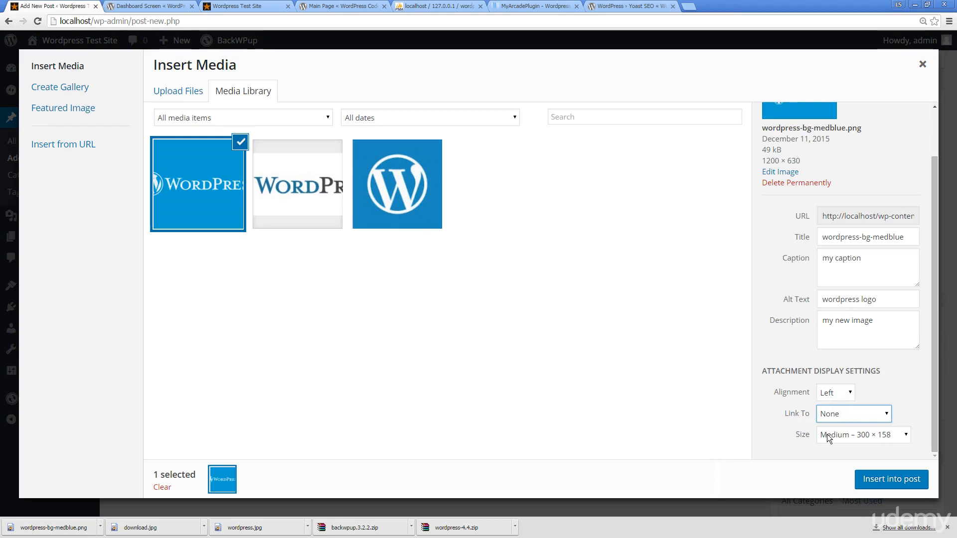
pyautogui.click(862, 434)
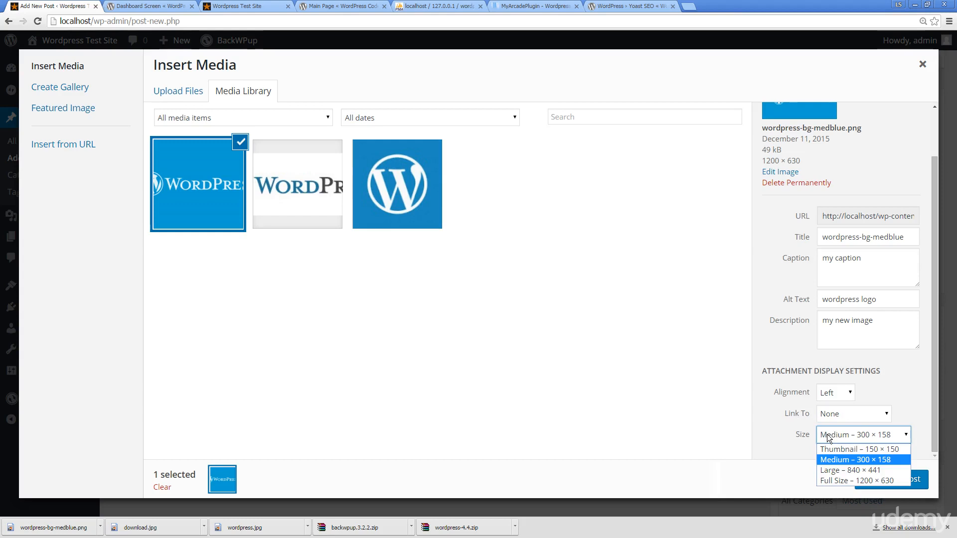
pyautogui.moveTo(853, 449)
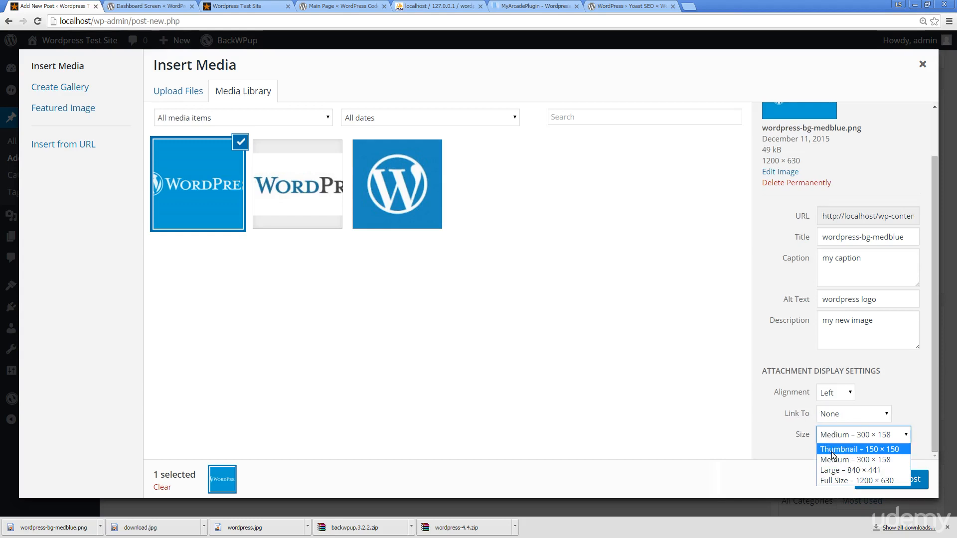
pyautogui.moveTo(849, 469)
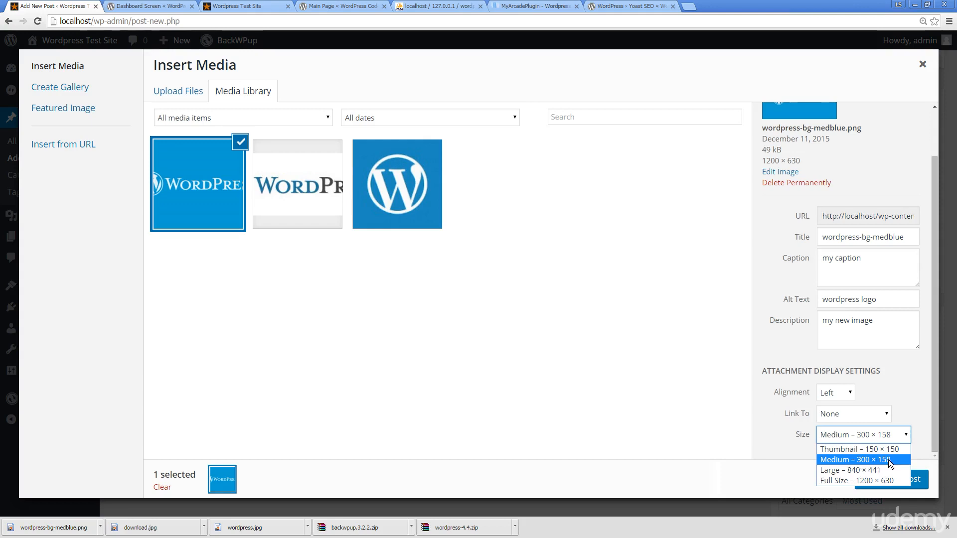
pyautogui.moveTo(888, 464)
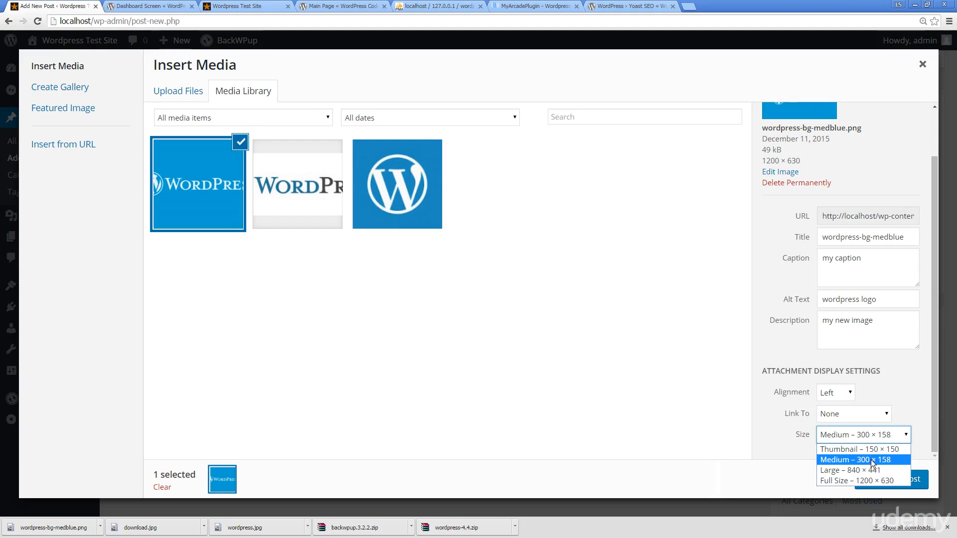
pyautogui.moveTo(847, 465)
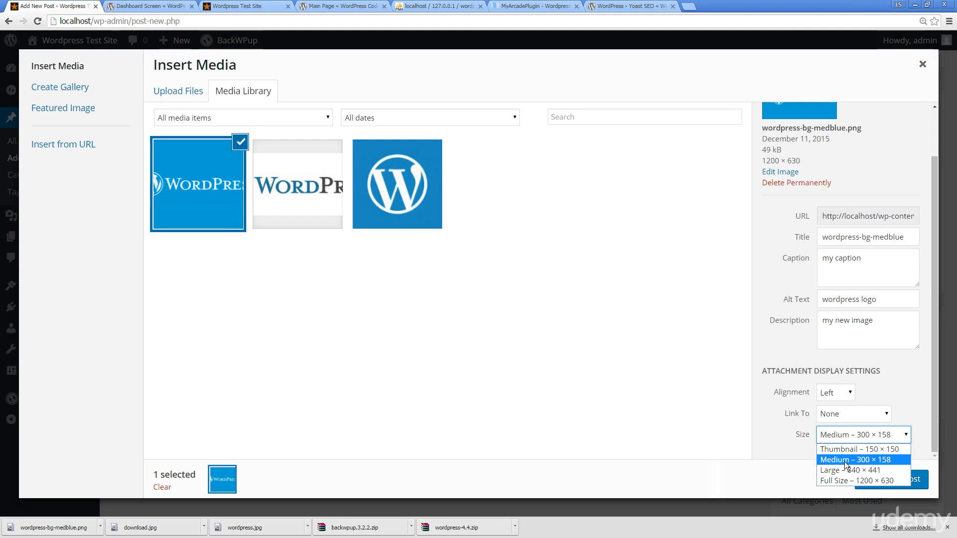
pyautogui.moveTo(885, 465)
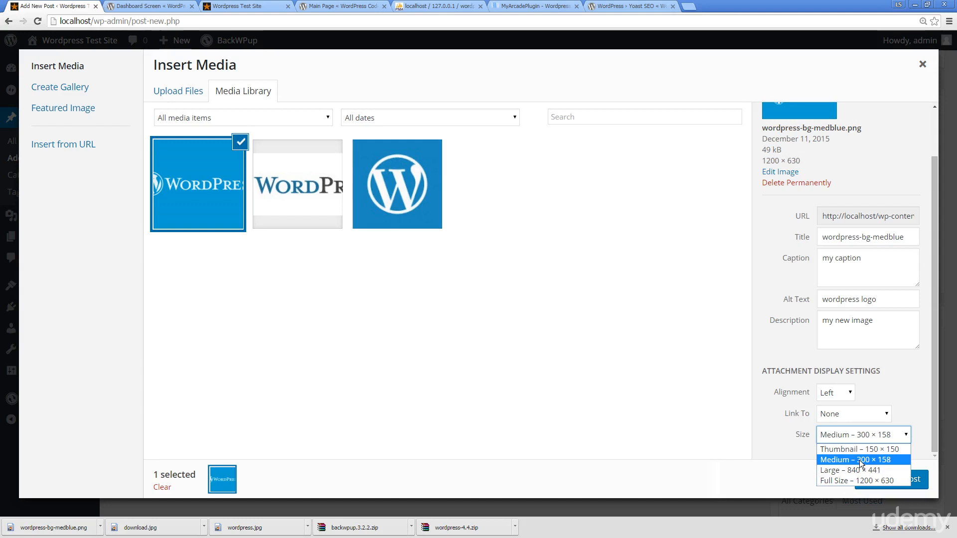
pyautogui.click(861, 460)
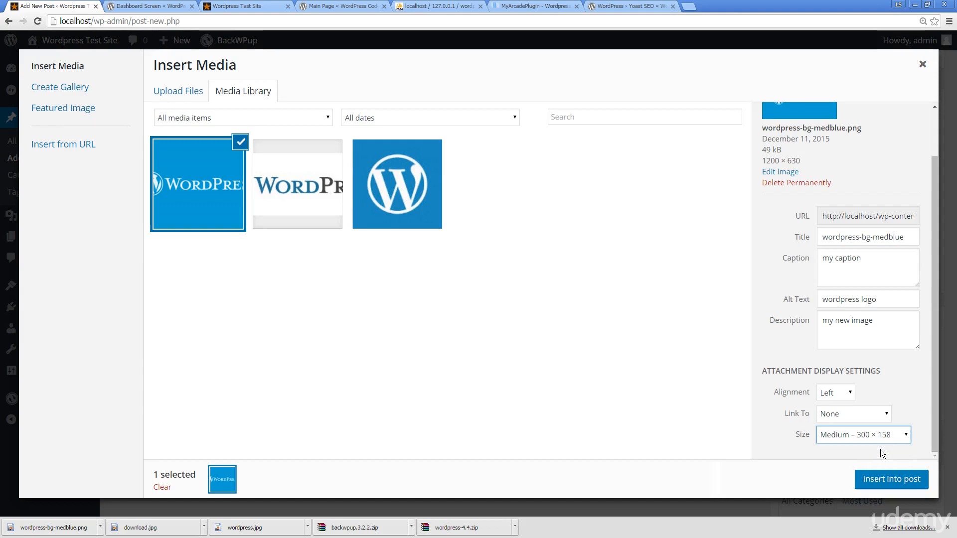
pyautogui.moveTo(942, 434)
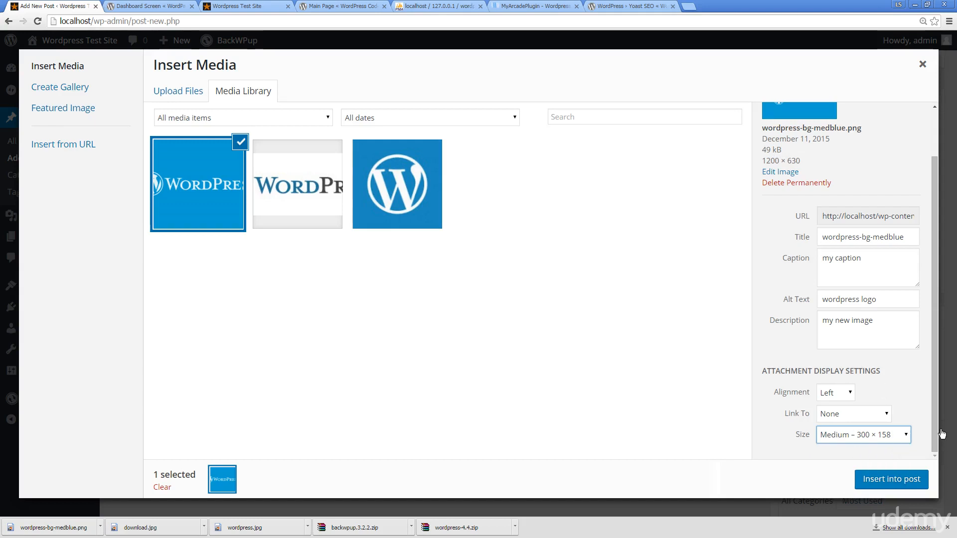
pyautogui.moveTo(890, 479)
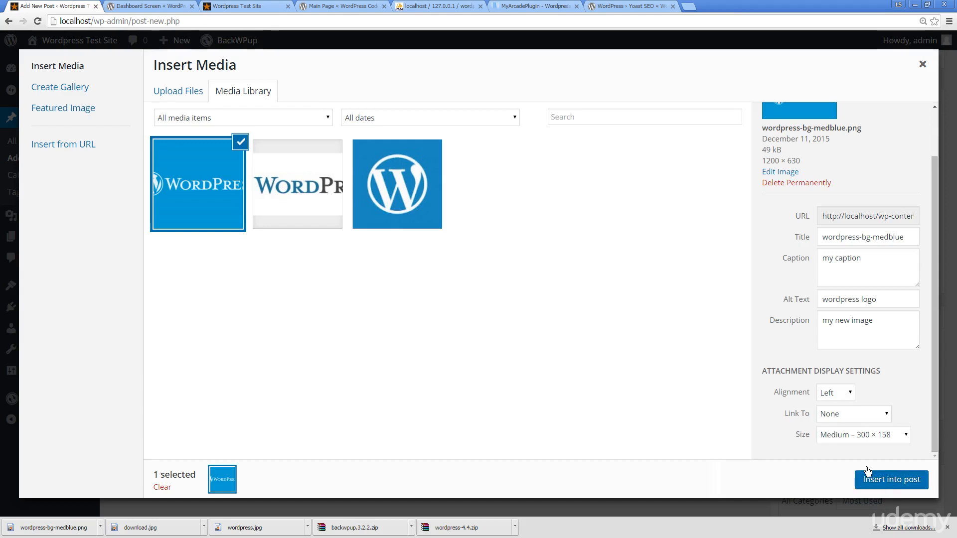
# Step: Insert the captioned logo into the post and view its caption shortcode in the Text editor
pyautogui.click(890, 479)
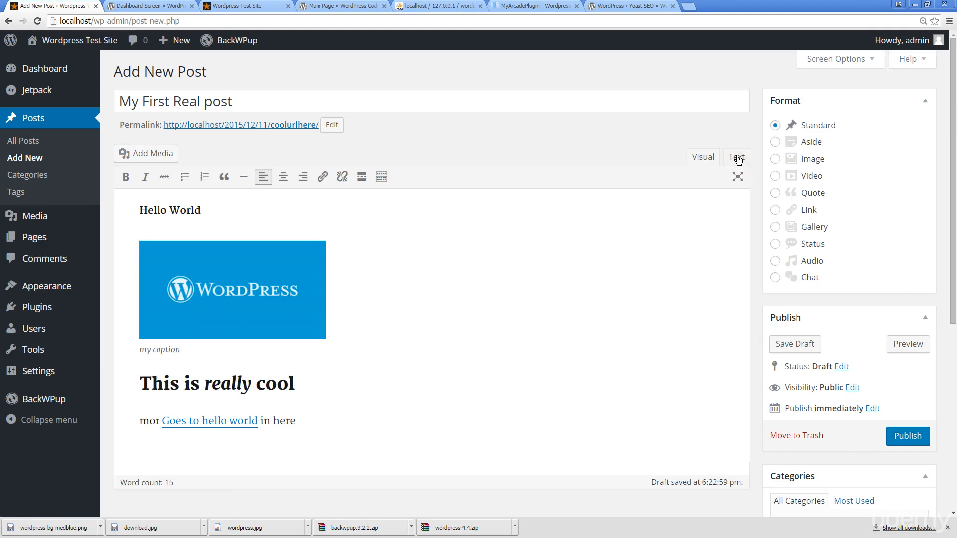
pyautogui.click(735, 157)
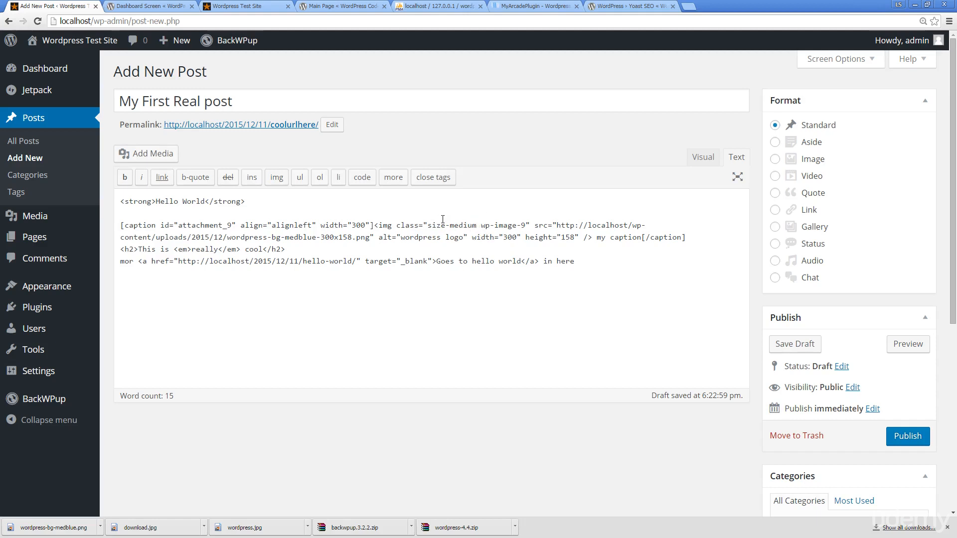
pyautogui.click(794, 343)
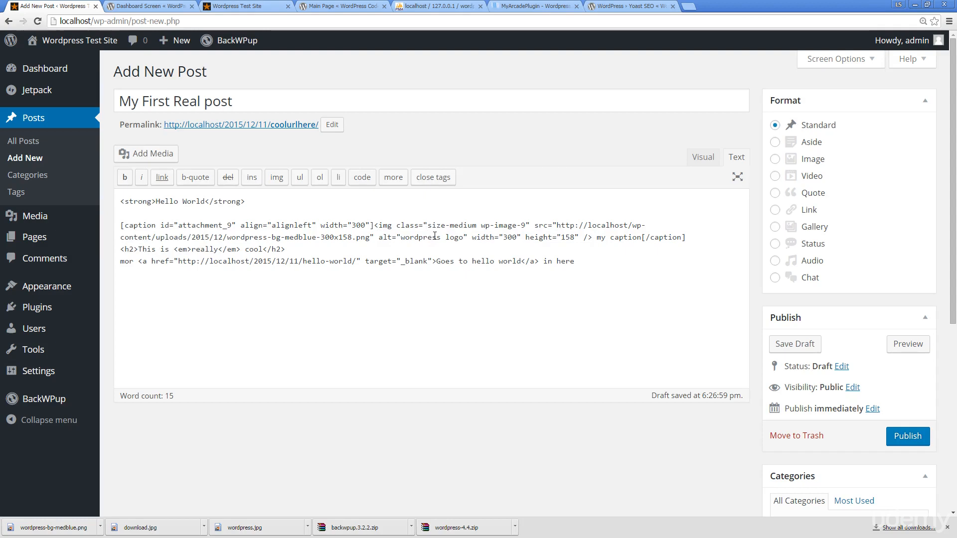
pyautogui.moveTo(703, 160)
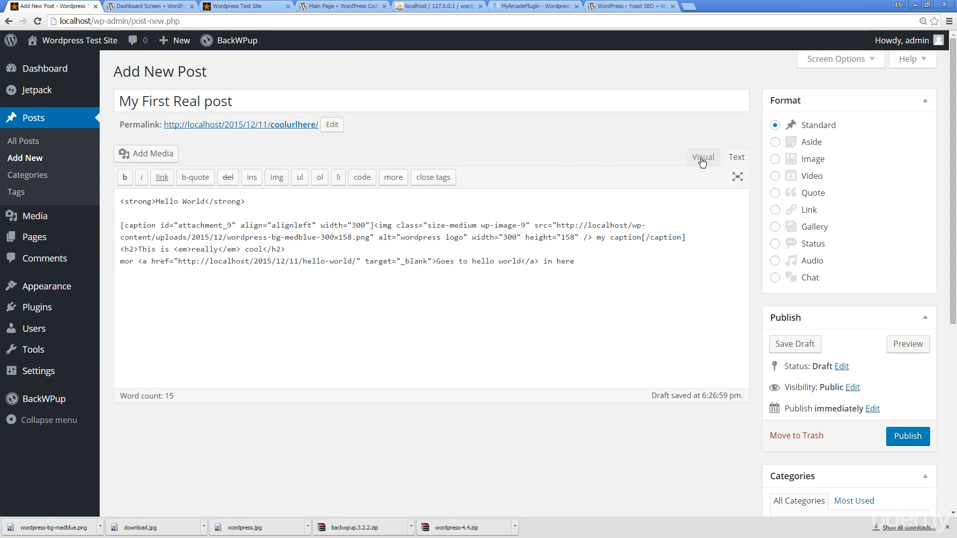
# Step: Return to the visual editor, glance at the Create Gallery and Featured Image panes, then close the media dialog
pyautogui.click(701, 158)
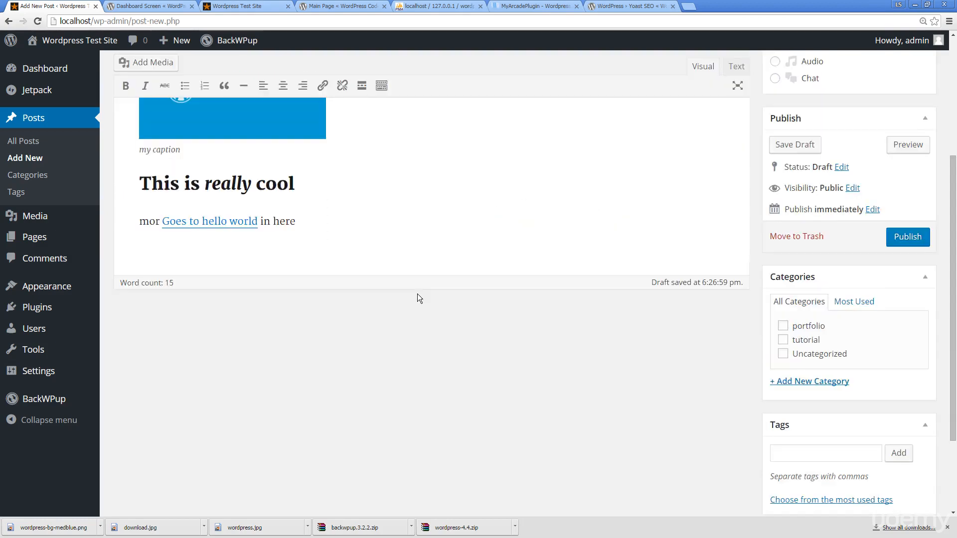
pyautogui.click(146, 61)
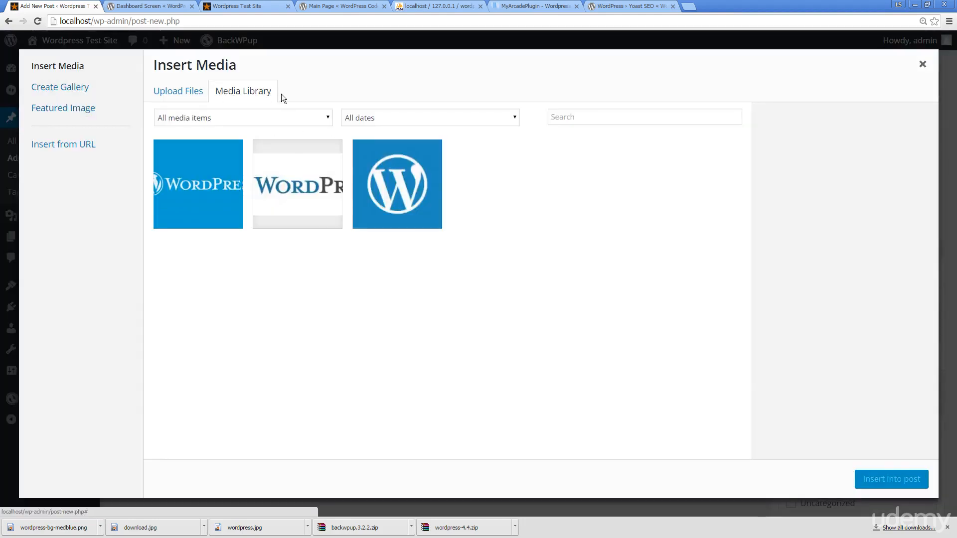
pyautogui.moveTo(60, 87)
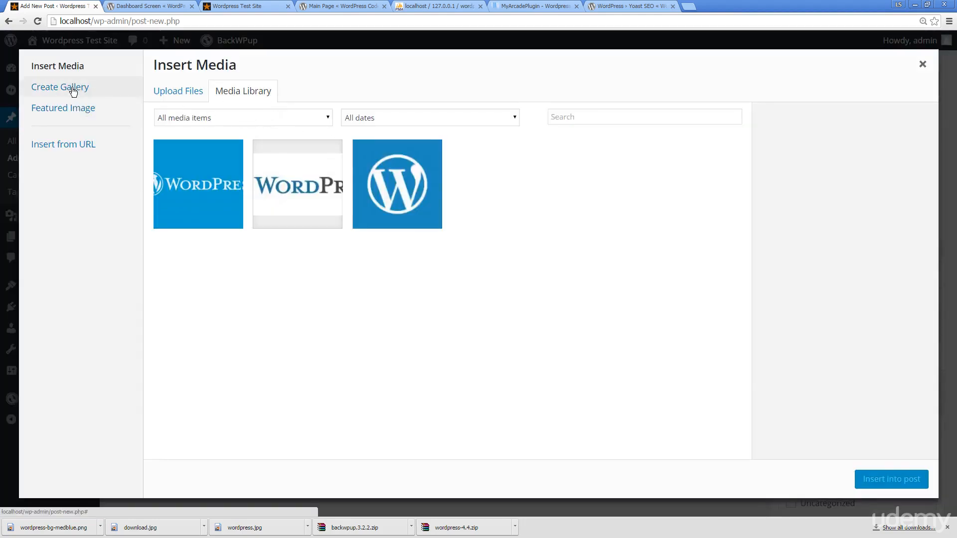
pyautogui.click(60, 87)
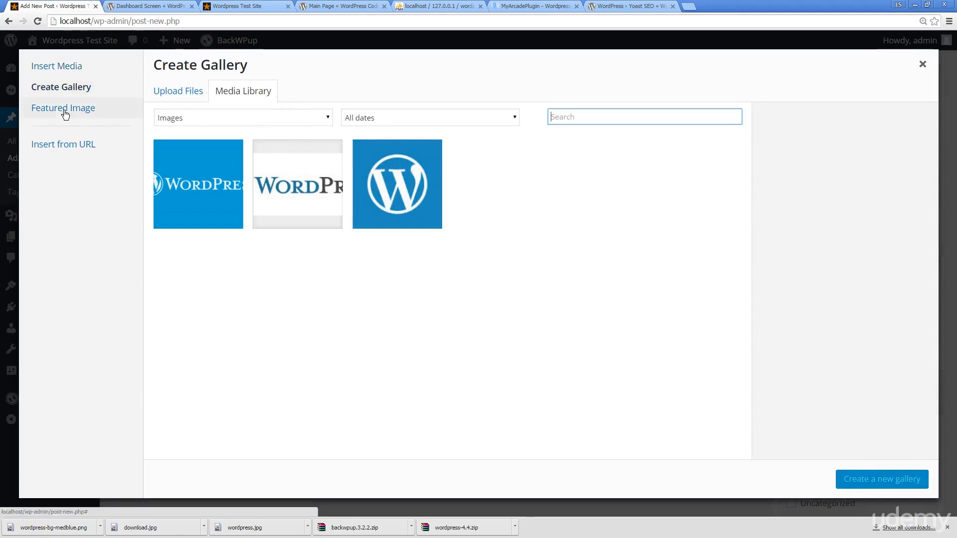
pyautogui.click(62, 107)
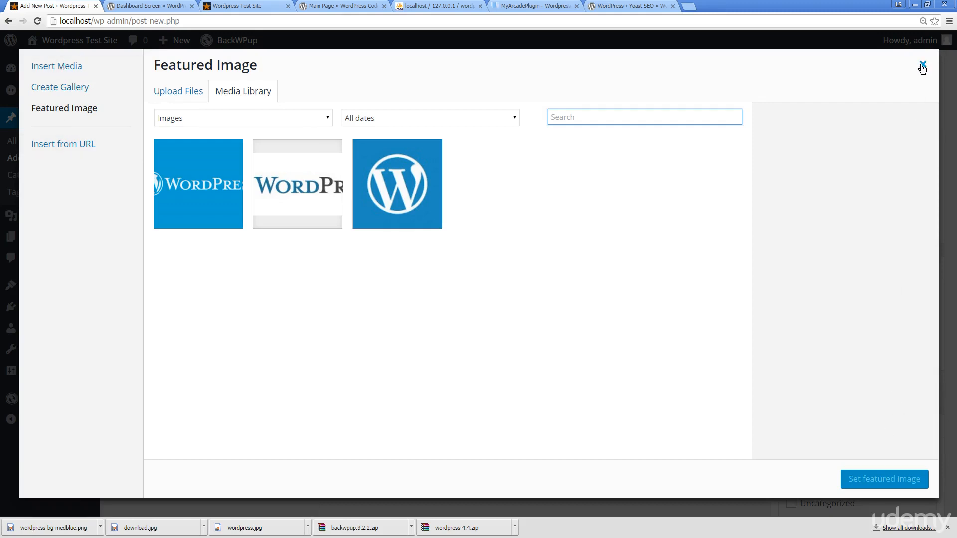
pyautogui.click(922, 66)
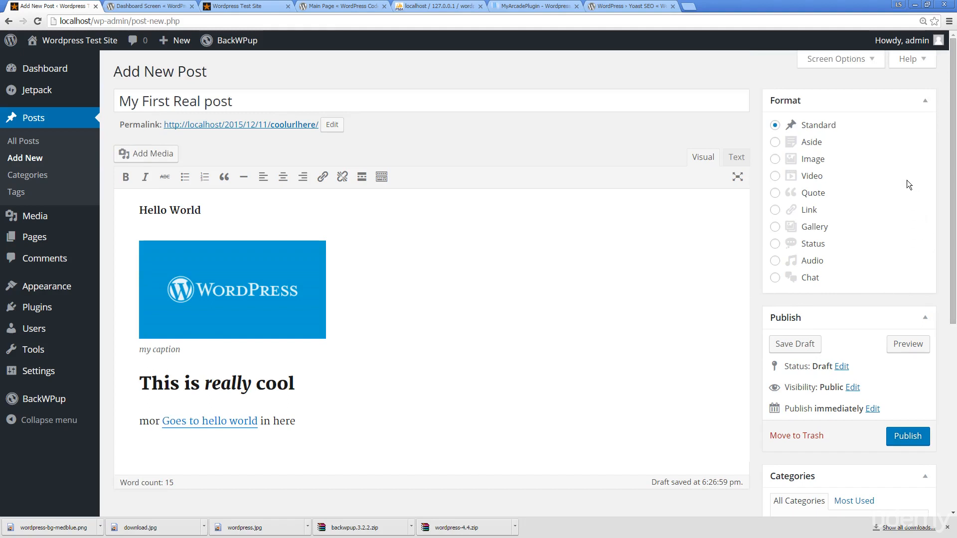
pyautogui.moveTo(797, 140)
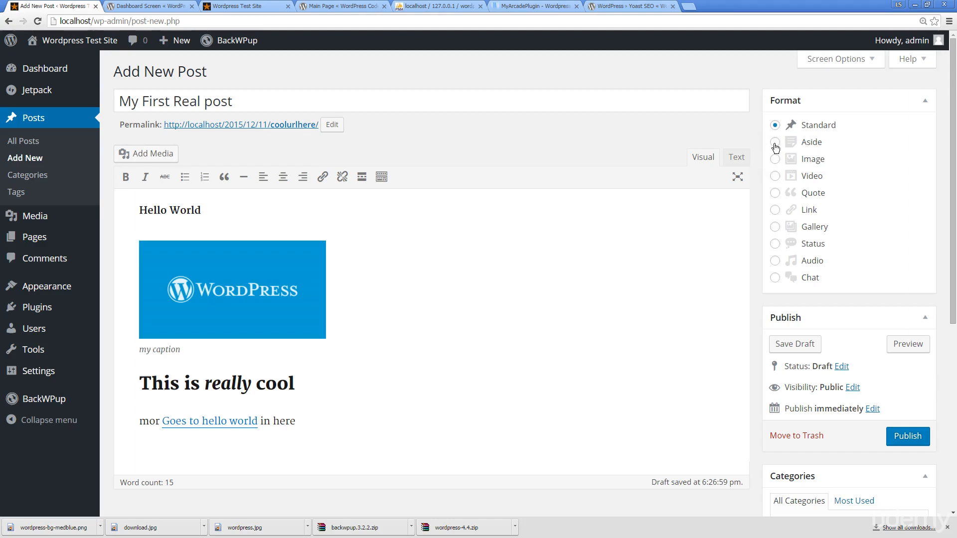
pyautogui.moveTo(783, 166)
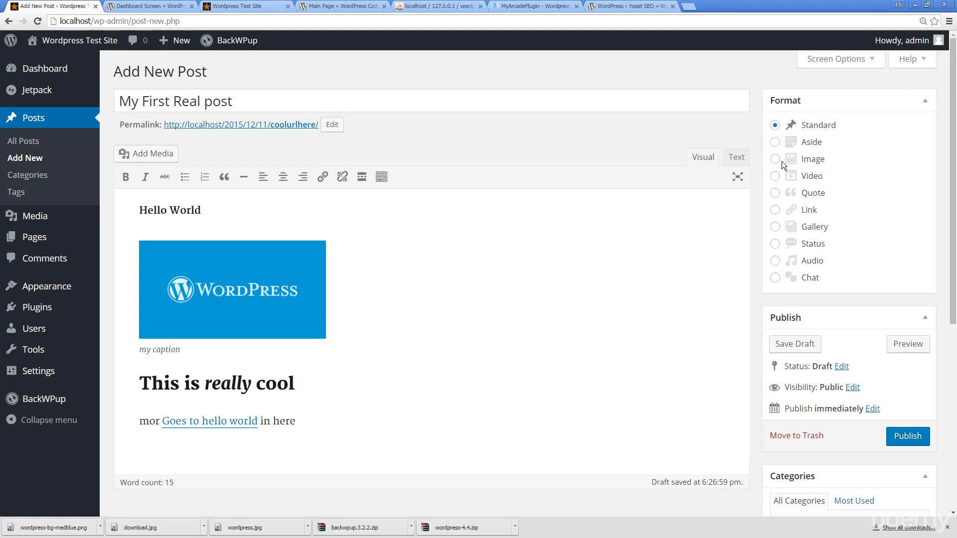
pyautogui.scroll(-3)
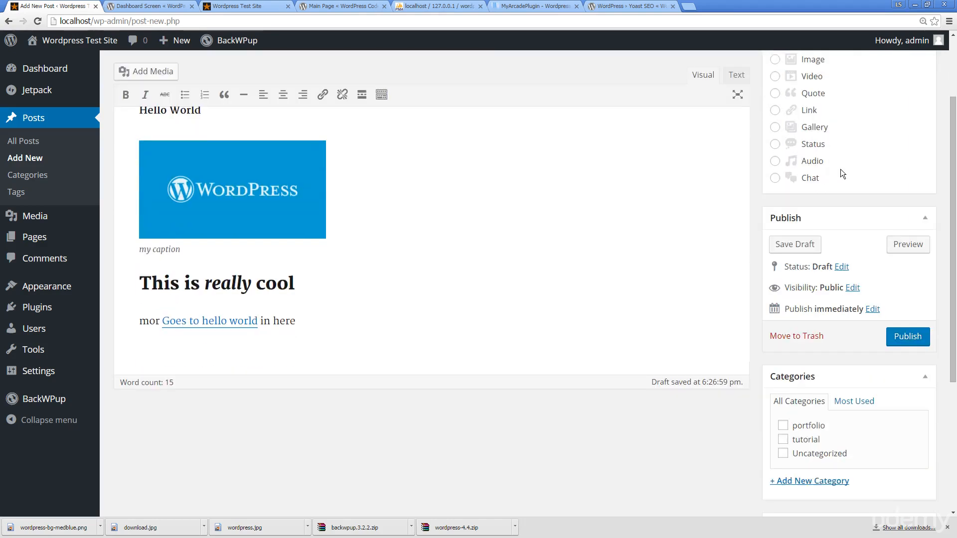
pyautogui.moveTo(811, 225)
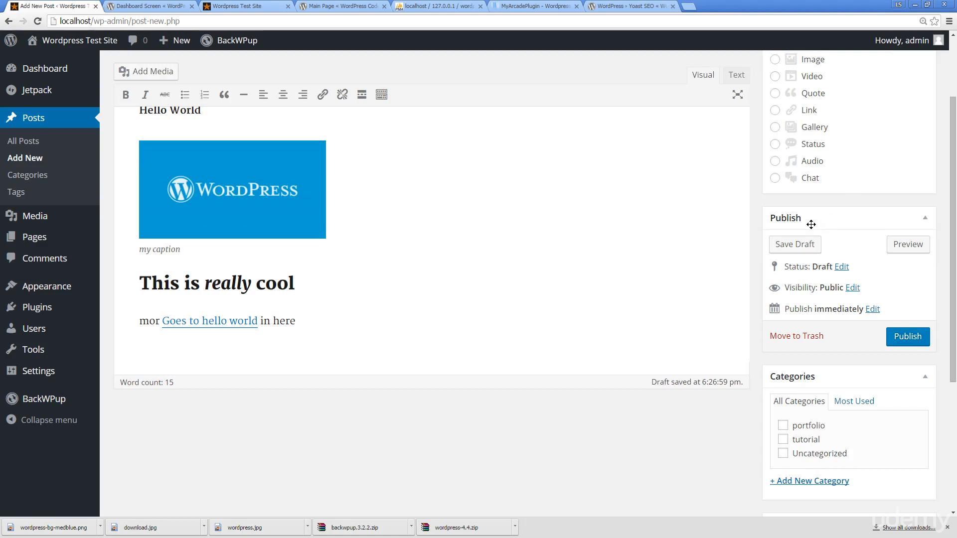
pyautogui.moveTo(839, 224)
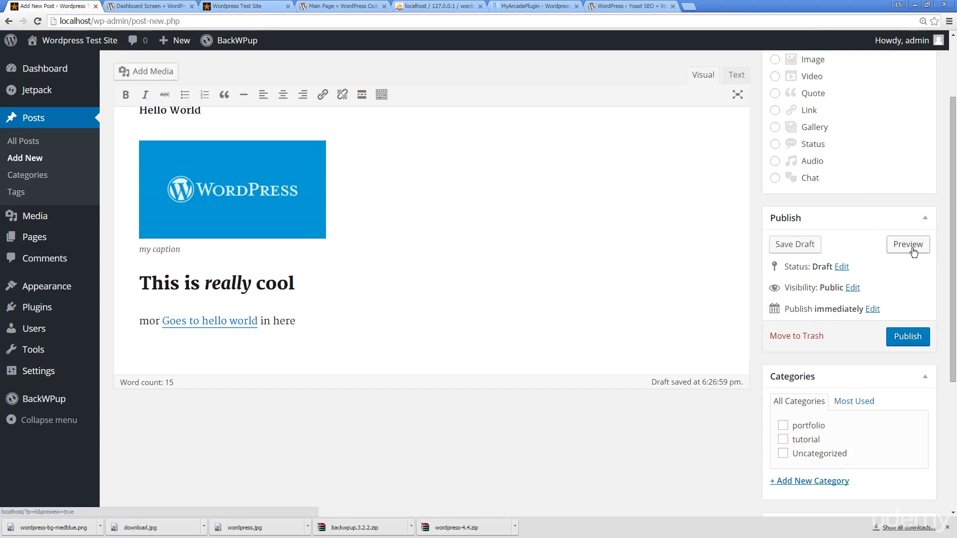
# Step: Preview the draft post in a new browser tab, then return to the Add New Post editor
pyautogui.click(906, 244)
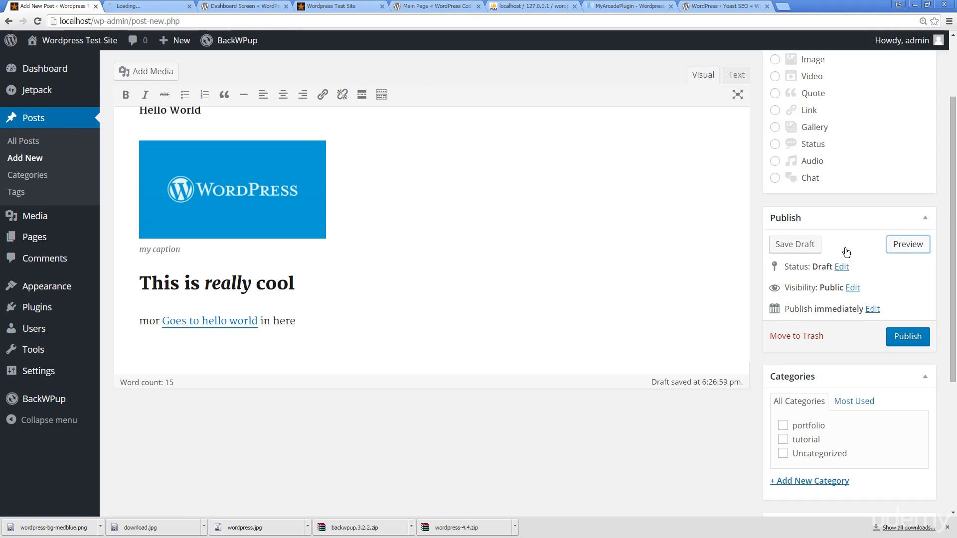
pyautogui.click(907, 244)
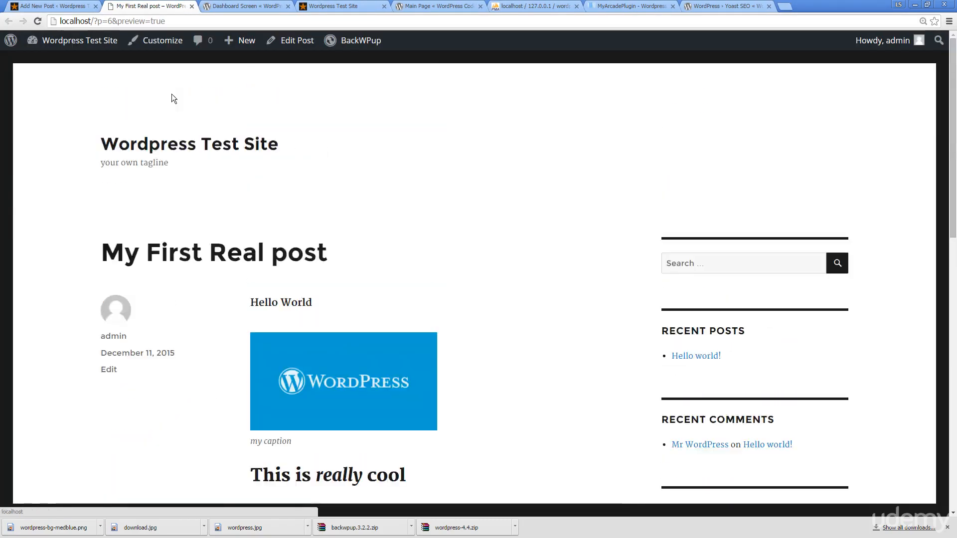
pyautogui.click(52, 6)
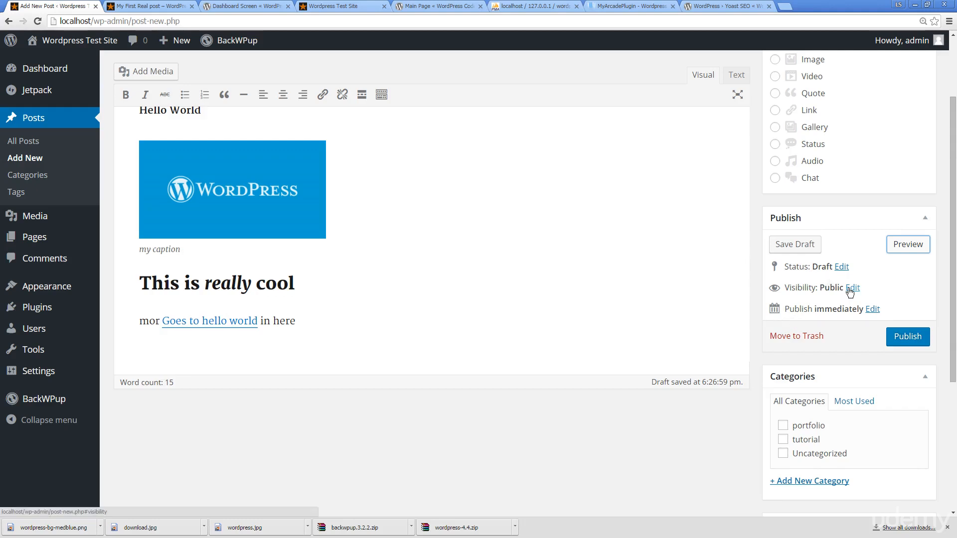
# Step: Try Pending Review status, revert to Draft, and expand the publish-date editor
pyautogui.click(853, 287)
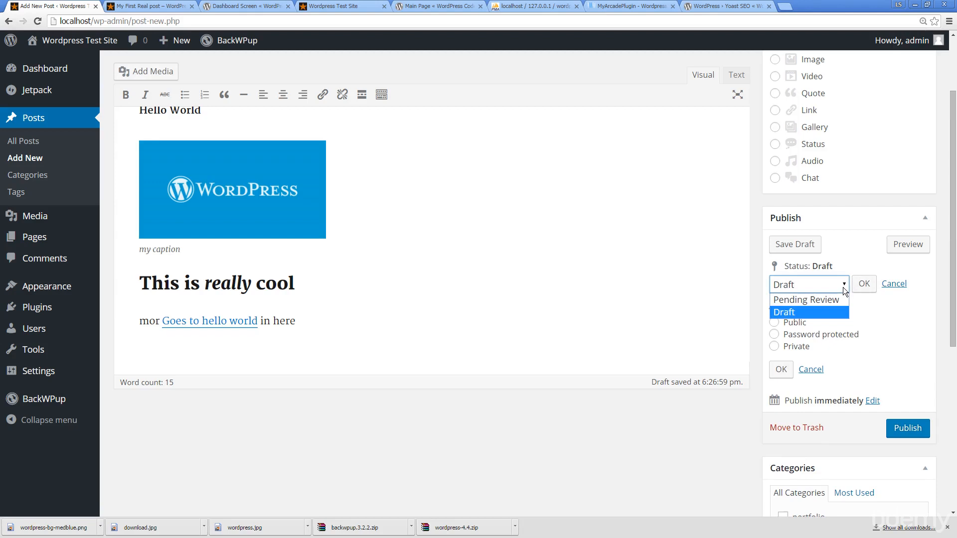
pyautogui.click(805, 300)
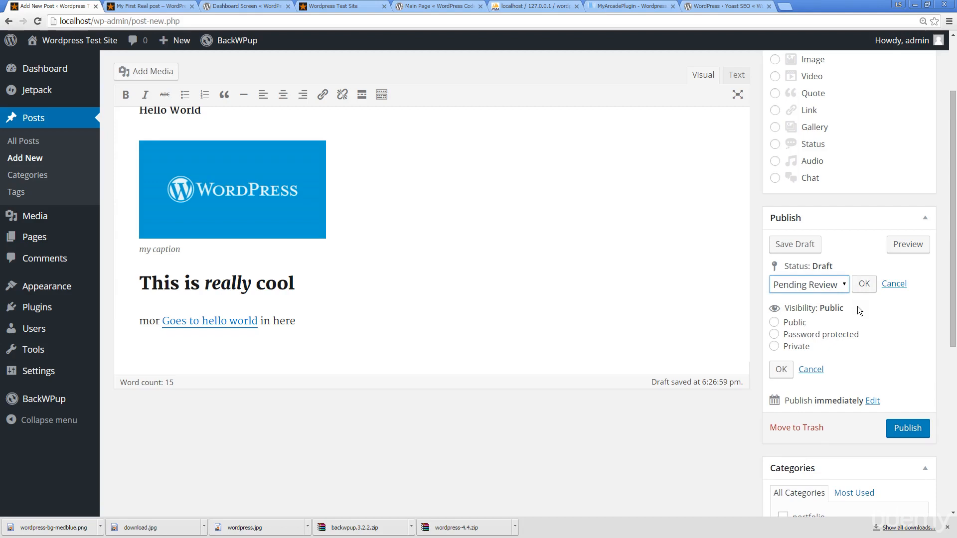
pyautogui.moveTo(265, 226)
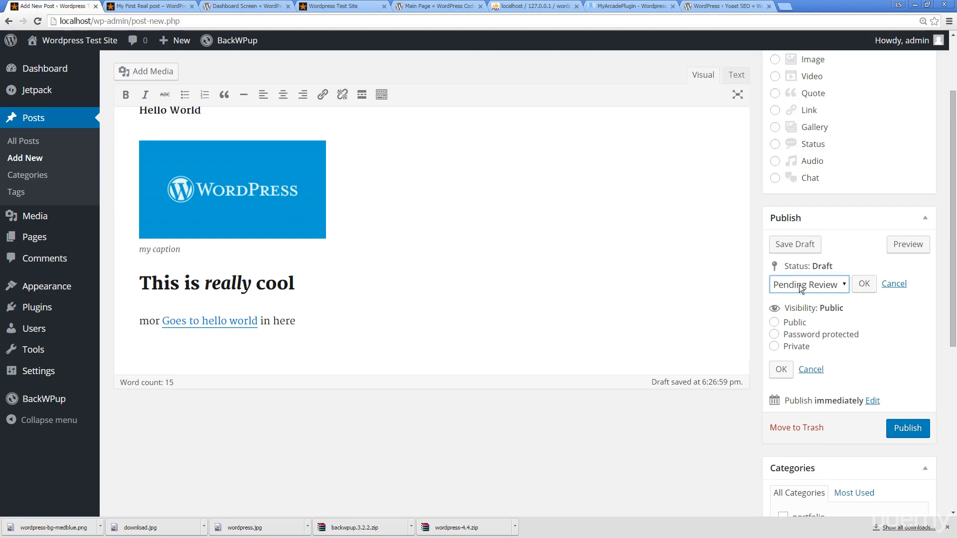
pyautogui.click(808, 284)
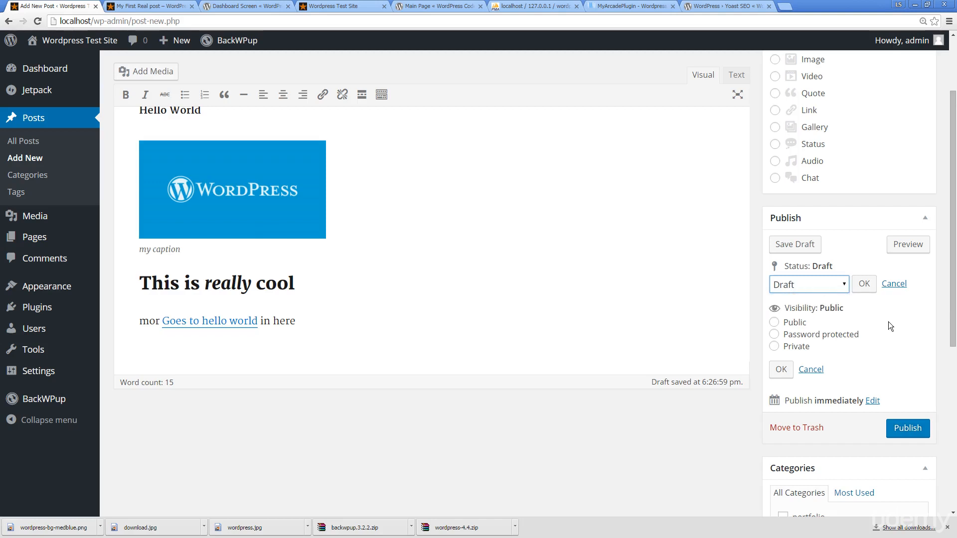
pyautogui.moveTo(794, 247)
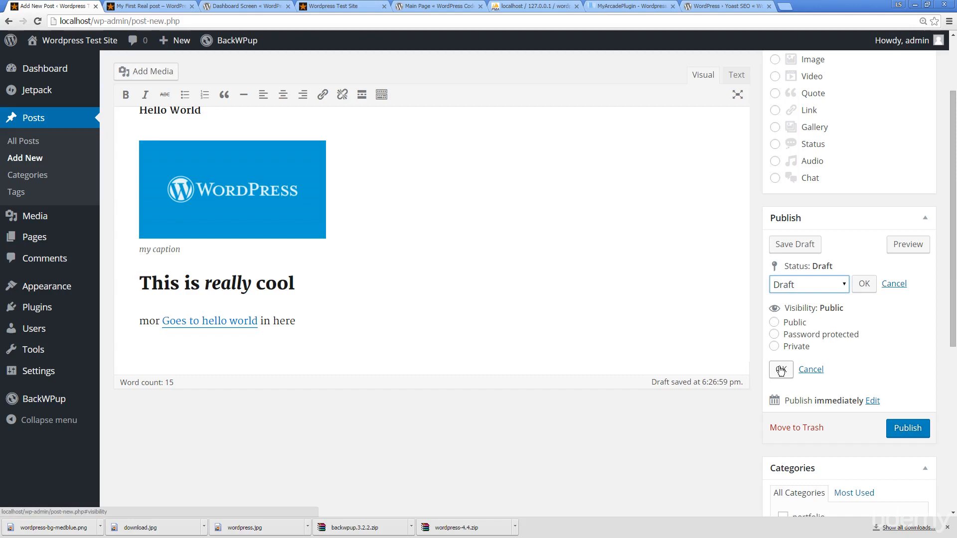
pyautogui.click(872, 401)
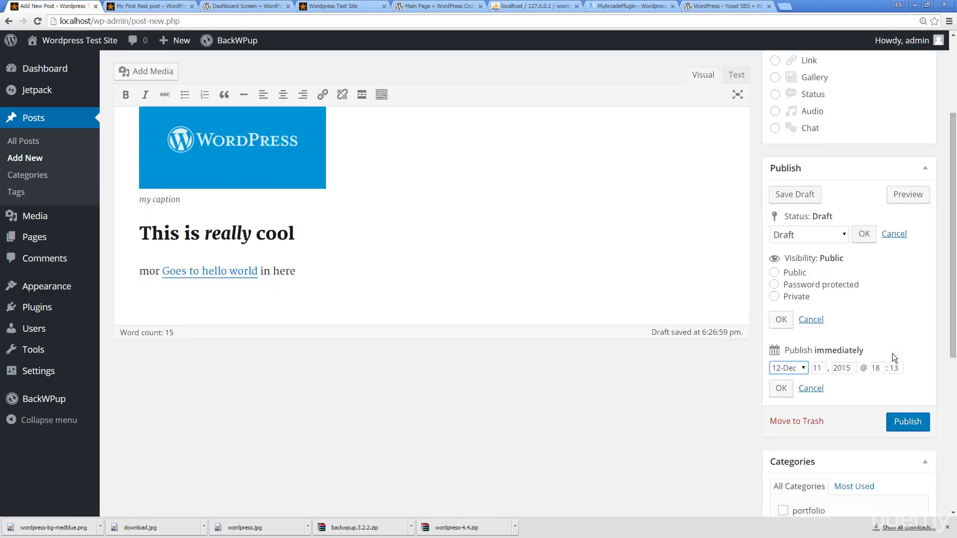
pyautogui.scroll(-3)
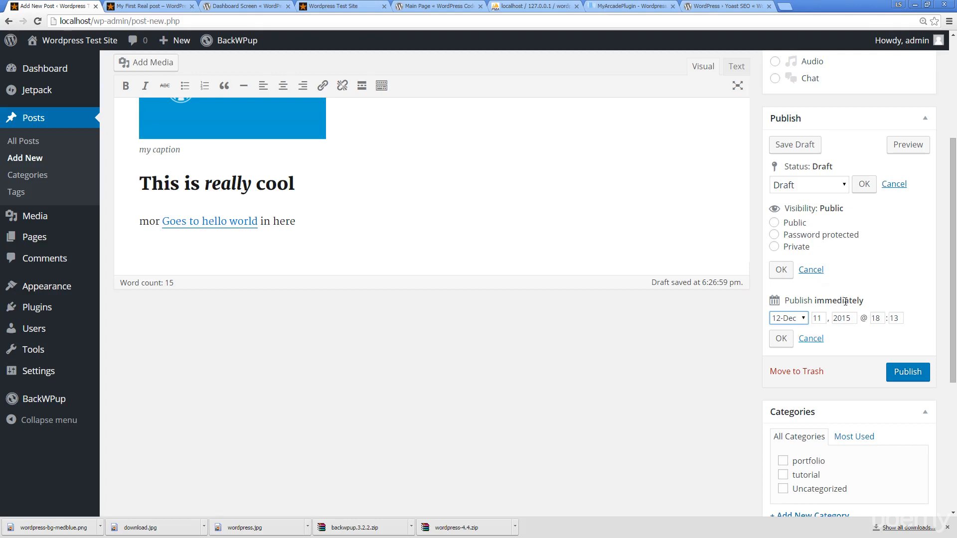
pyautogui.moveTo(613, 127)
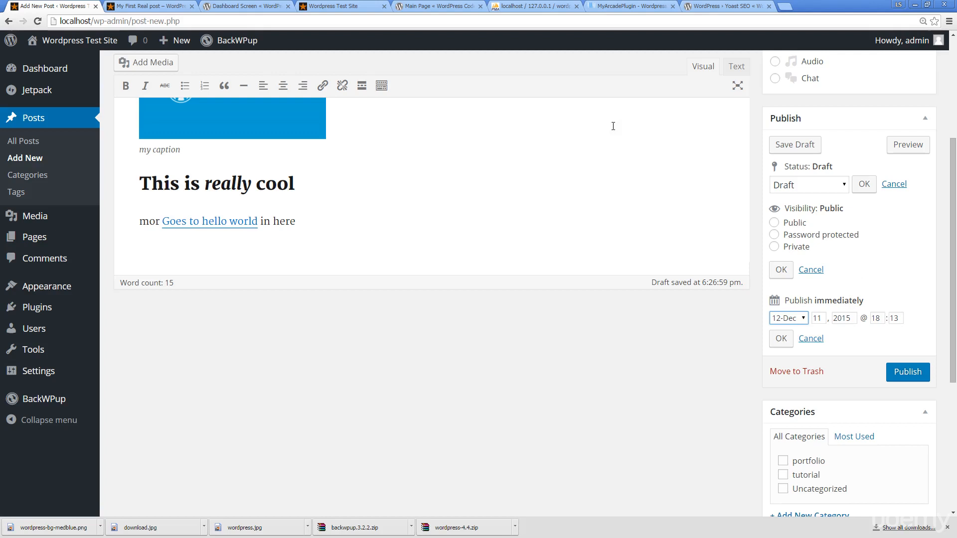
pyautogui.moveTo(455, 228)
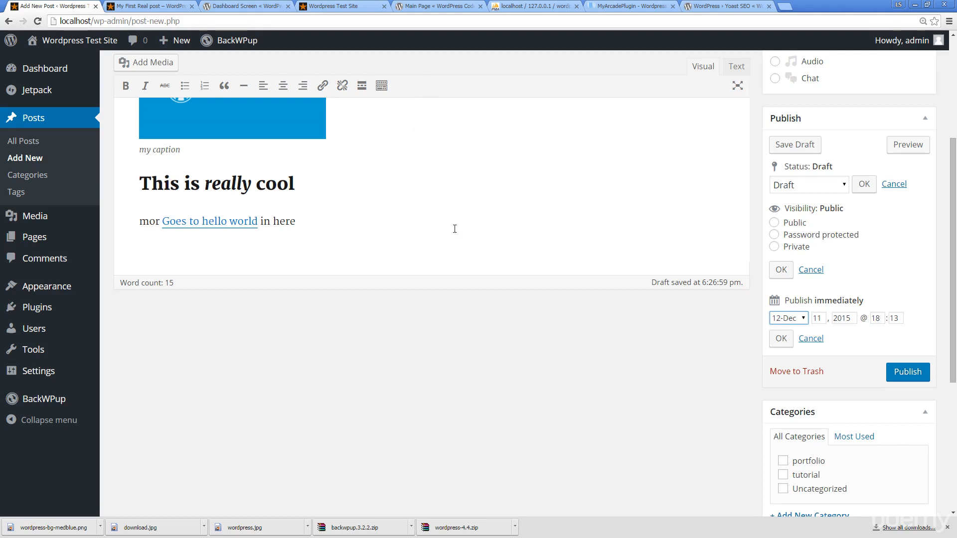
pyautogui.moveTo(787, 318)
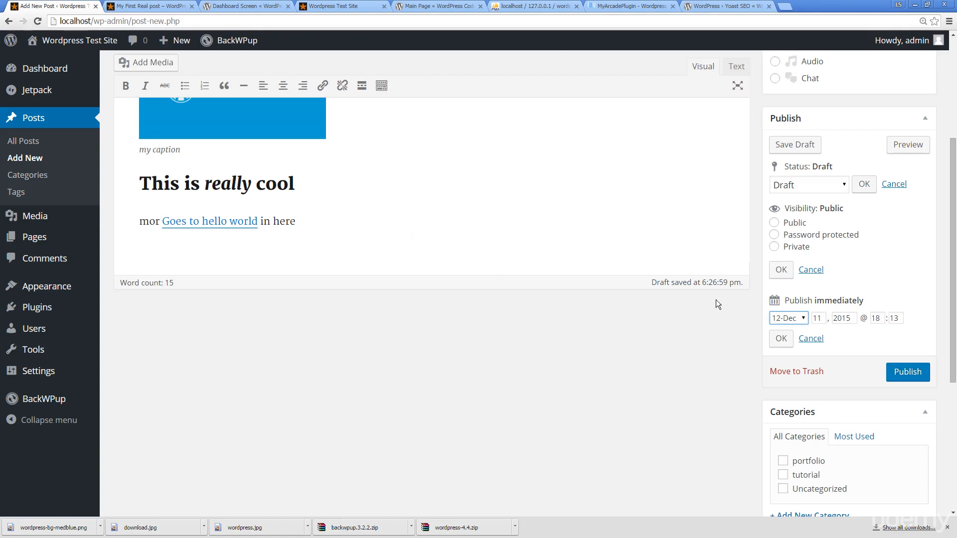
pyautogui.moveTo(519, 295)
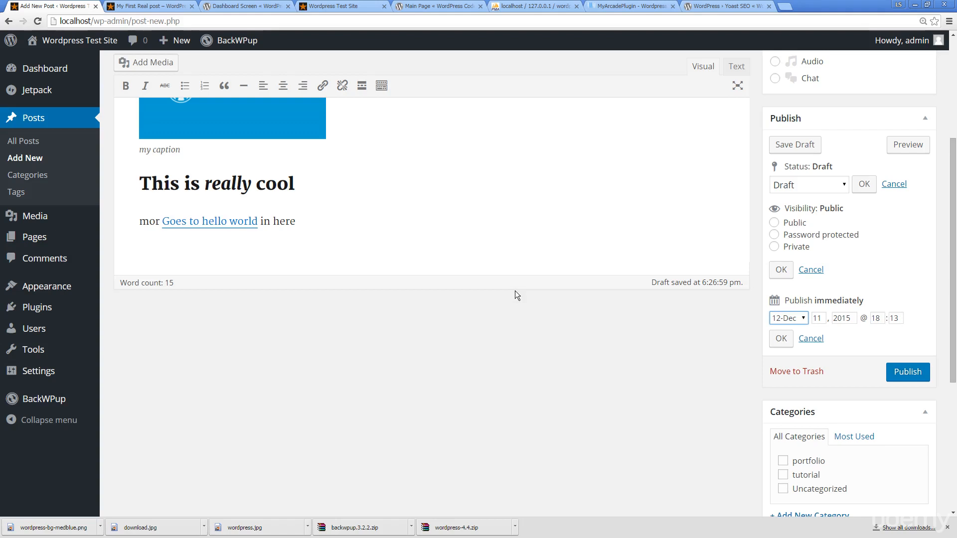
pyautogui.moveTo(425, 202)
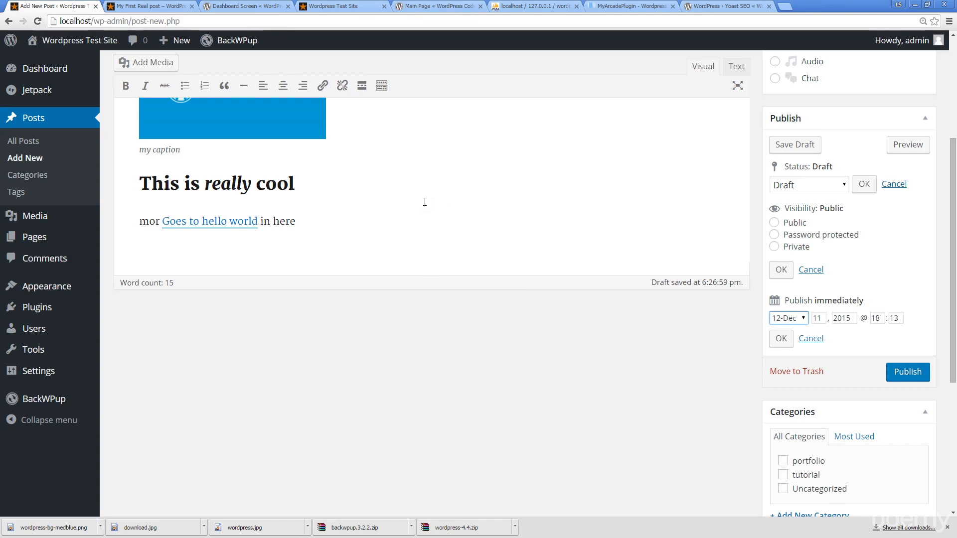
pyautogui.moveTo(849, 333)
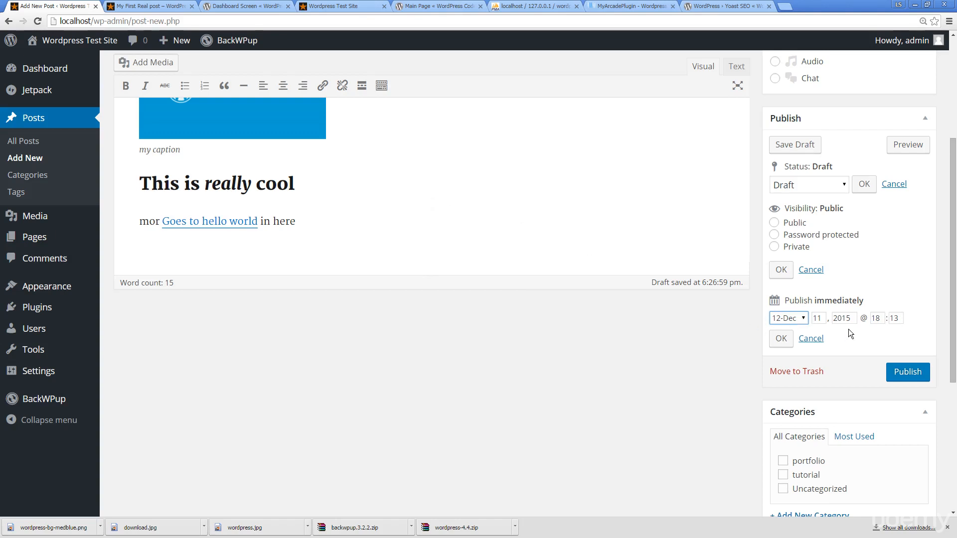
pyautogui.moveTo(380, 193)
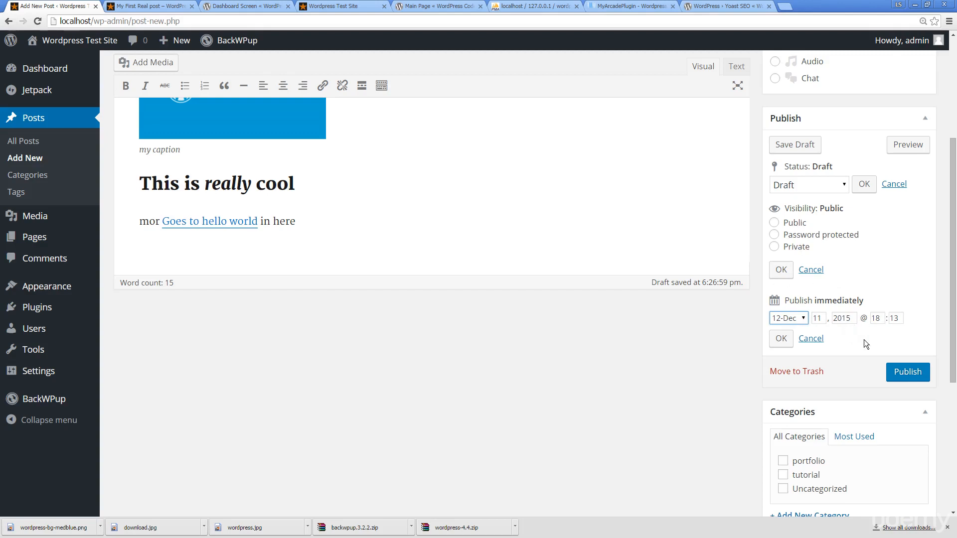
pyautogui.moveTo(814, 300)
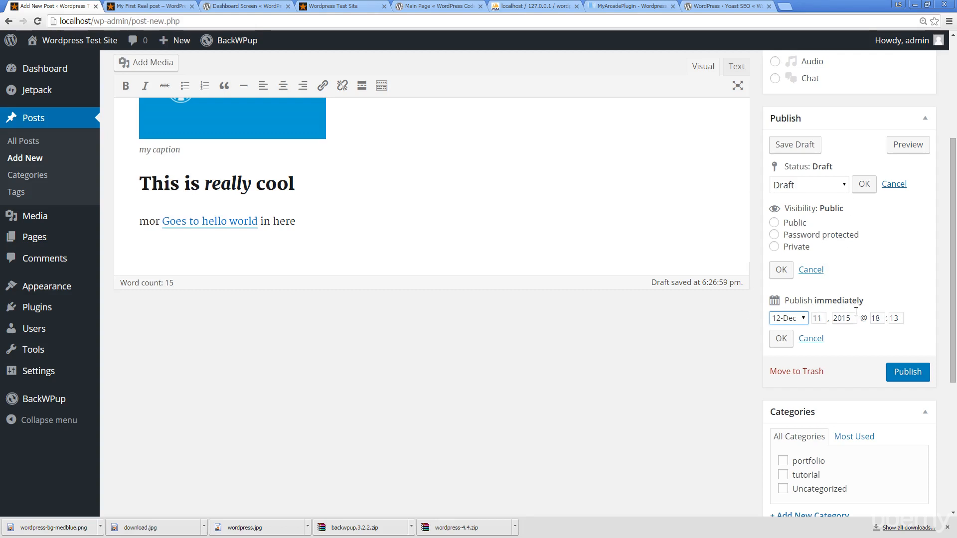
pyautogui.moveTo(721, 332)
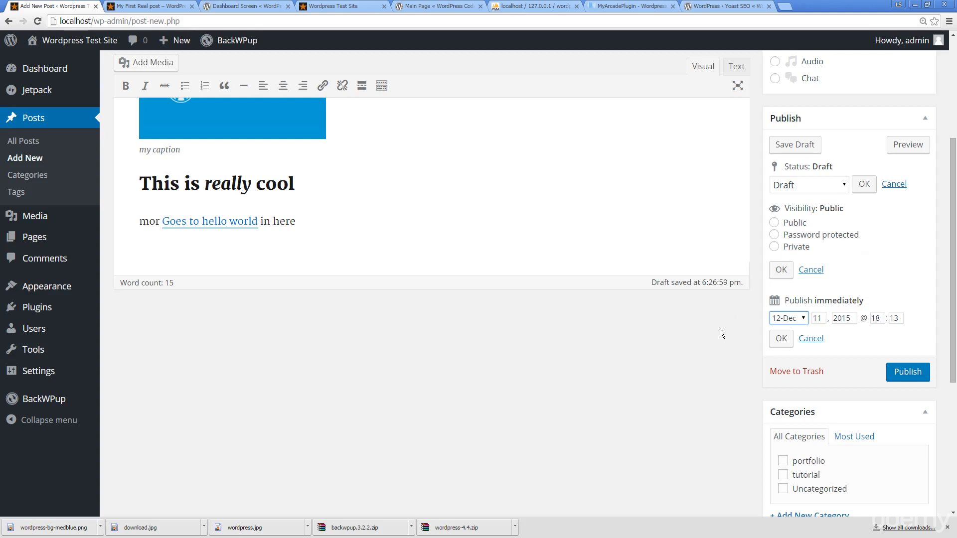
pyautogui.scroll(-3)
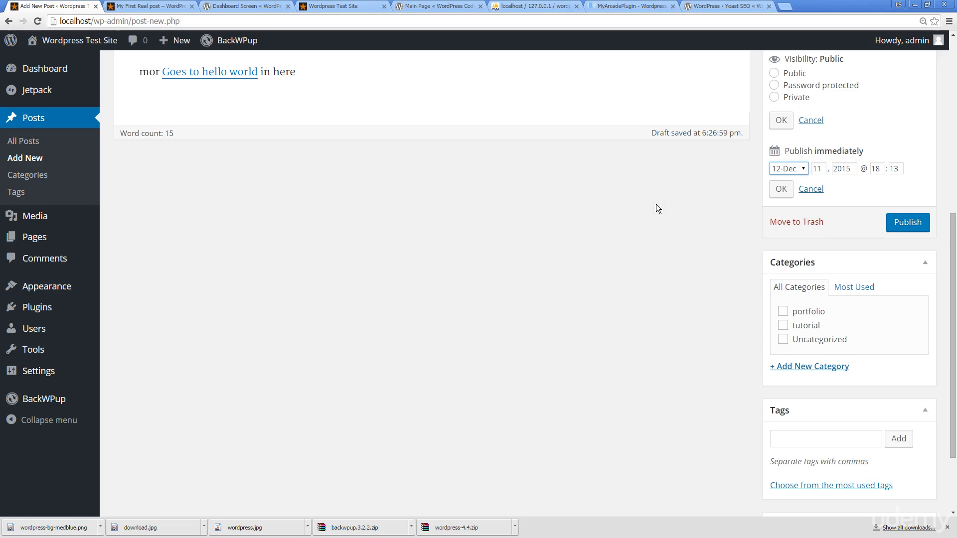
pyautogui.scroll(-3)
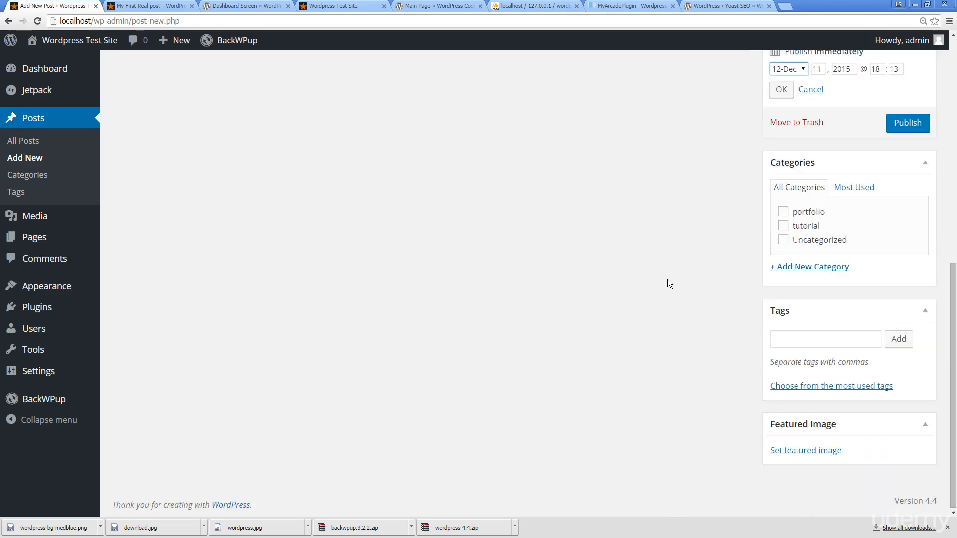
pyautogui.moveTo(813, 160)
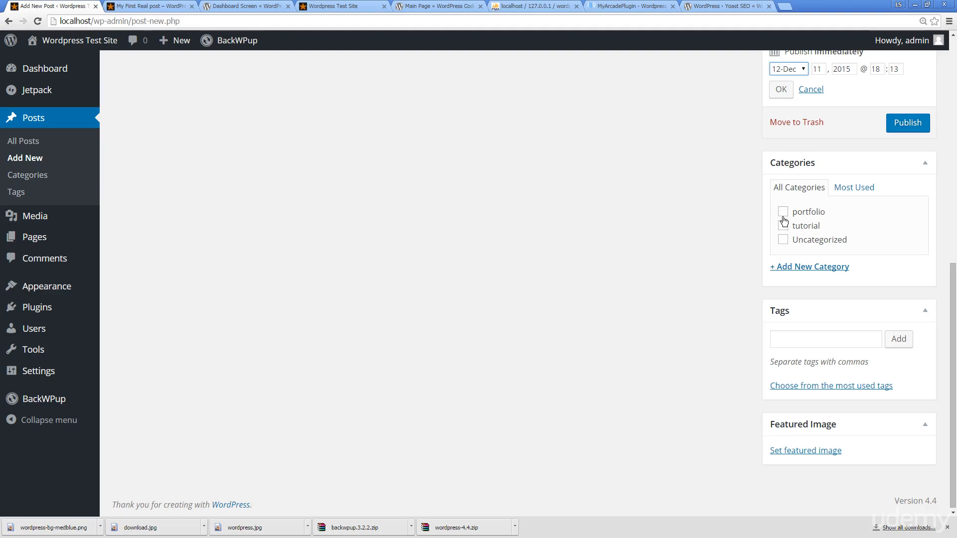
pyautogui.click(783, 211)
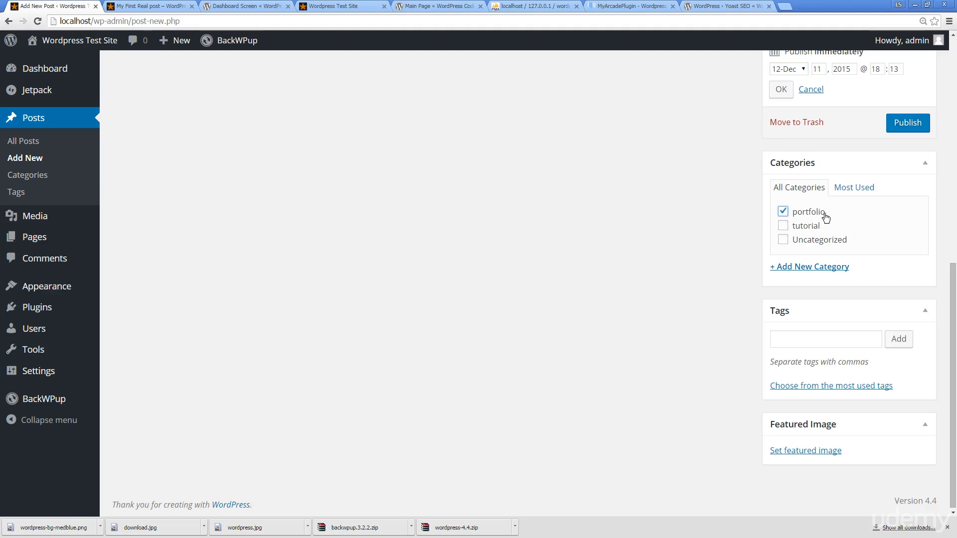
pyautogui.click(853, 214)
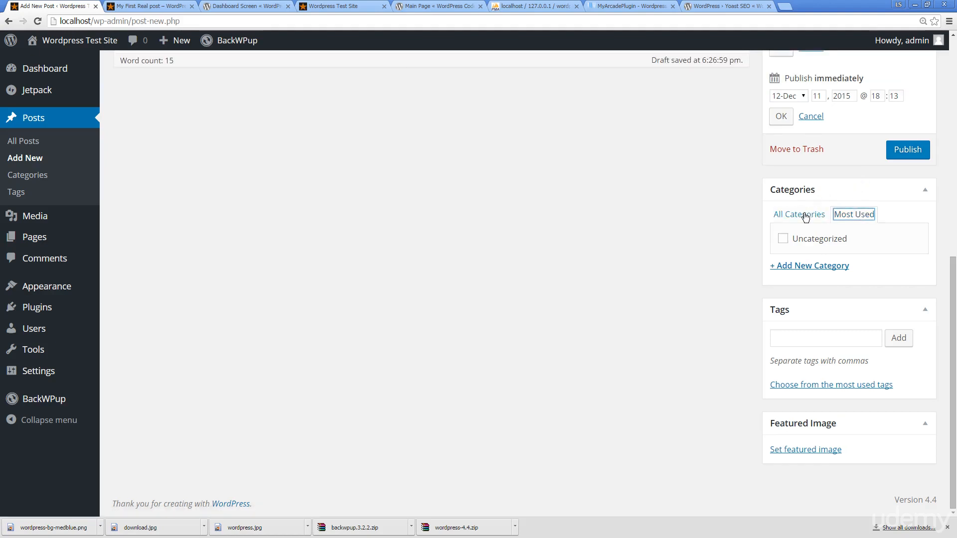
pyautogui.click(798, 214)
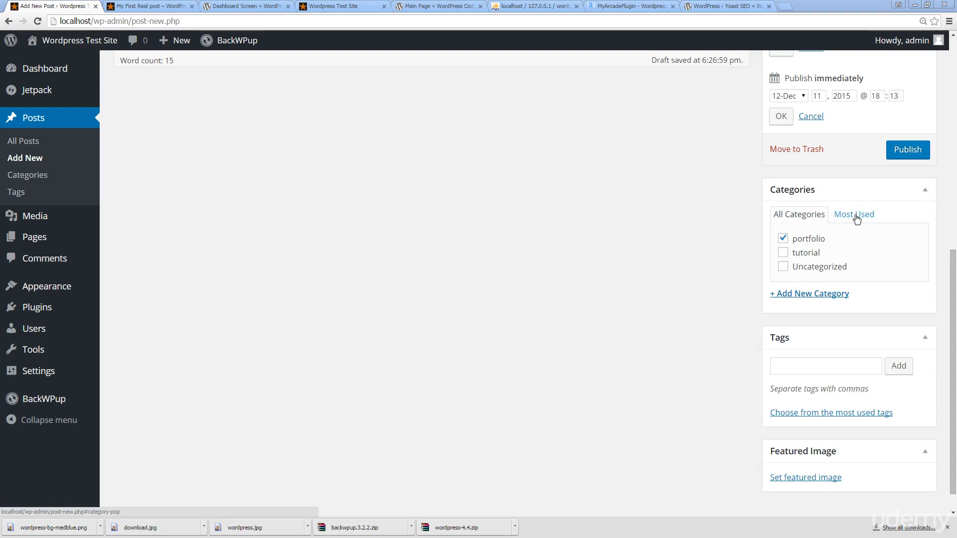
pyautogui.moveTo(853, 219)
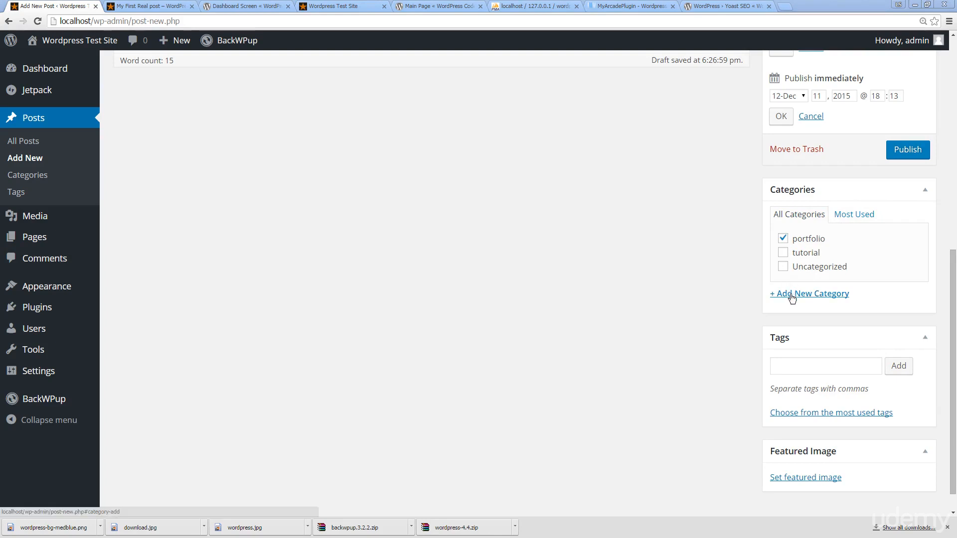
pyautogui.click(809, 293)
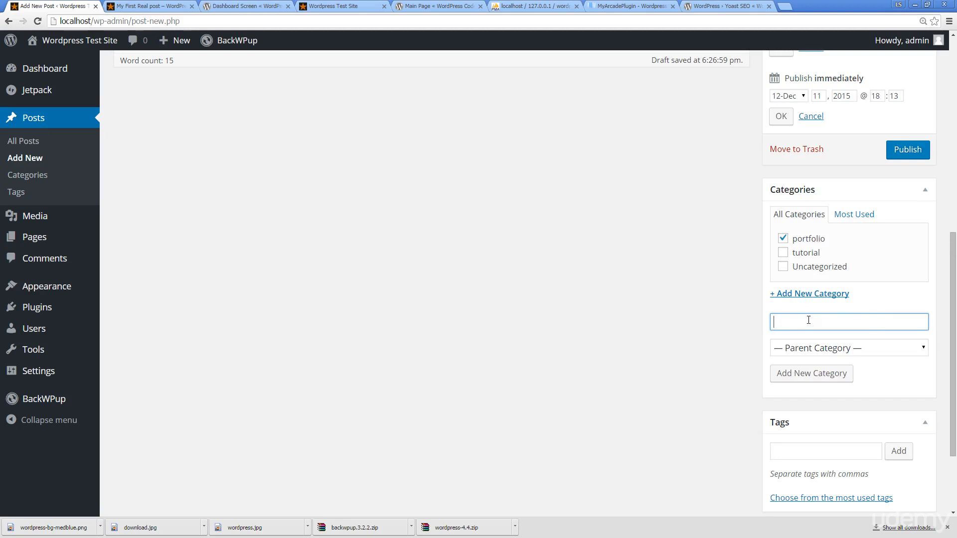
# Step: Add a new category 'my websites' with portfolio as its parent
pyautogui.write('new category')
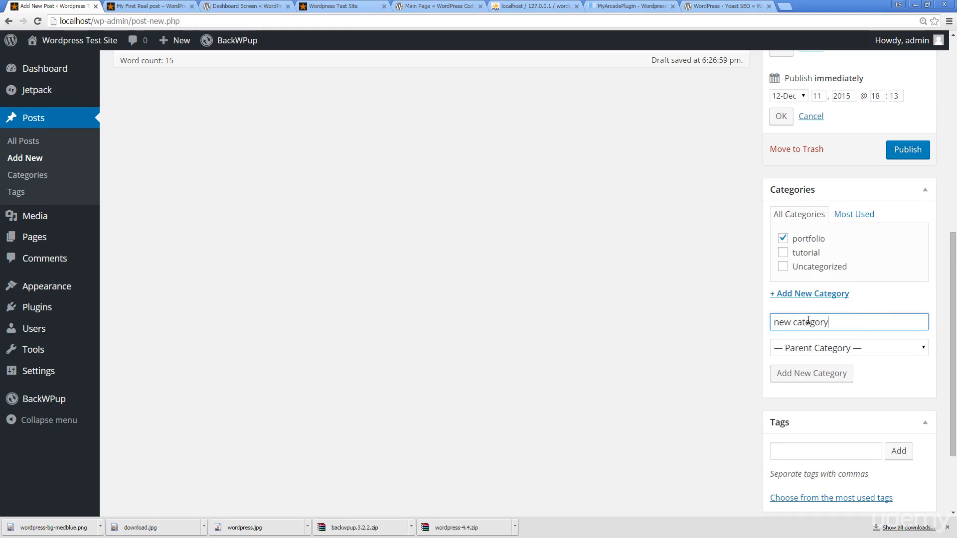
pyautogui.moveTo(27, 175)
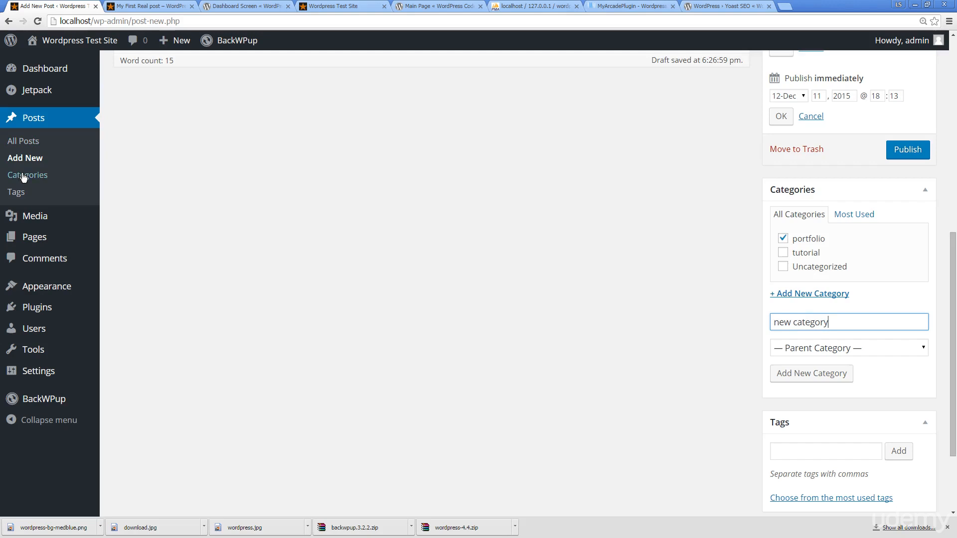
pyautogui.moveTo(916, 373)
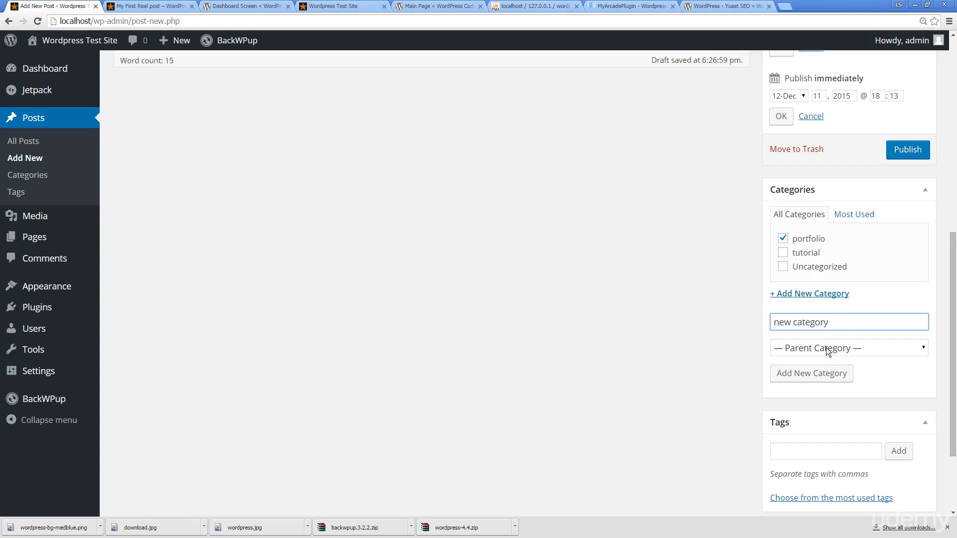
pyautogui.click(847, 348)
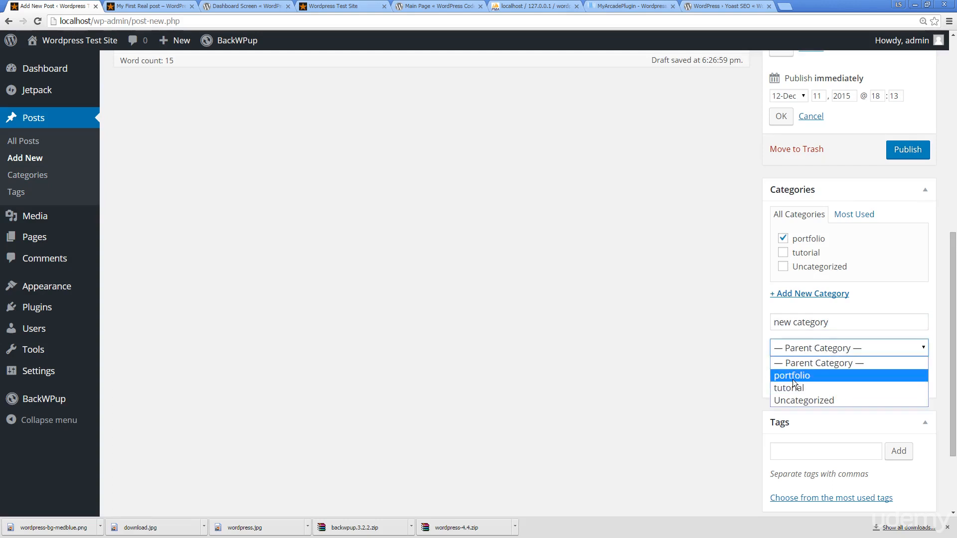
pyautogui.click(792, 376)
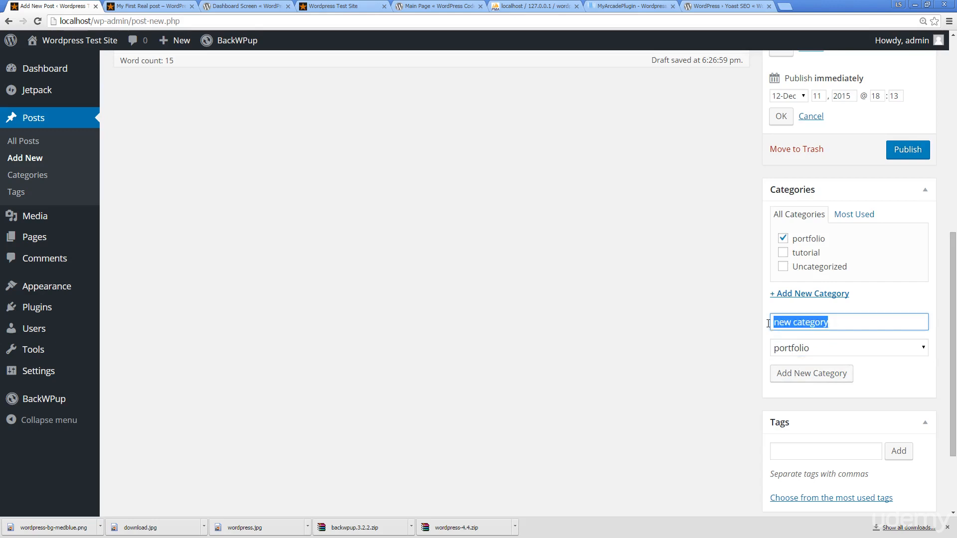
pyautogui.write('my website')
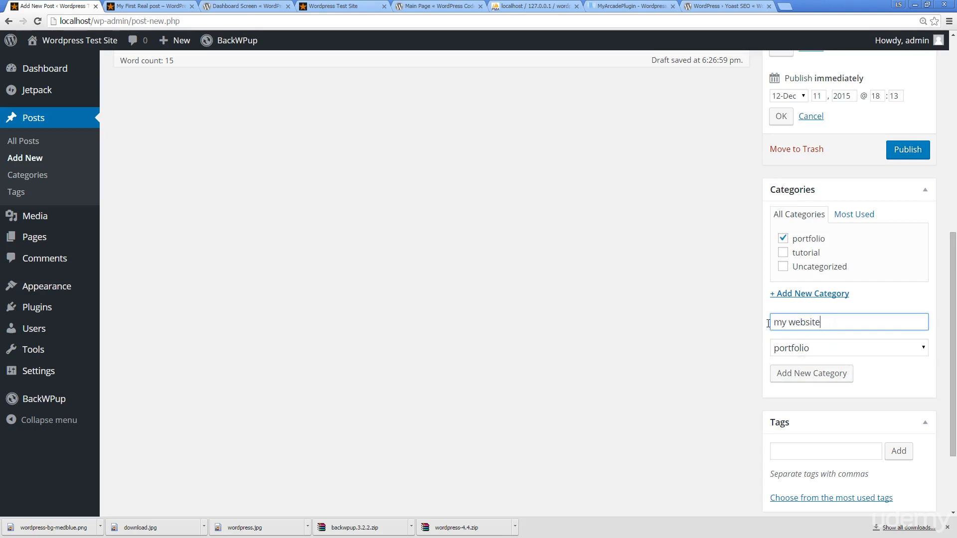
pyautogui.write('s')
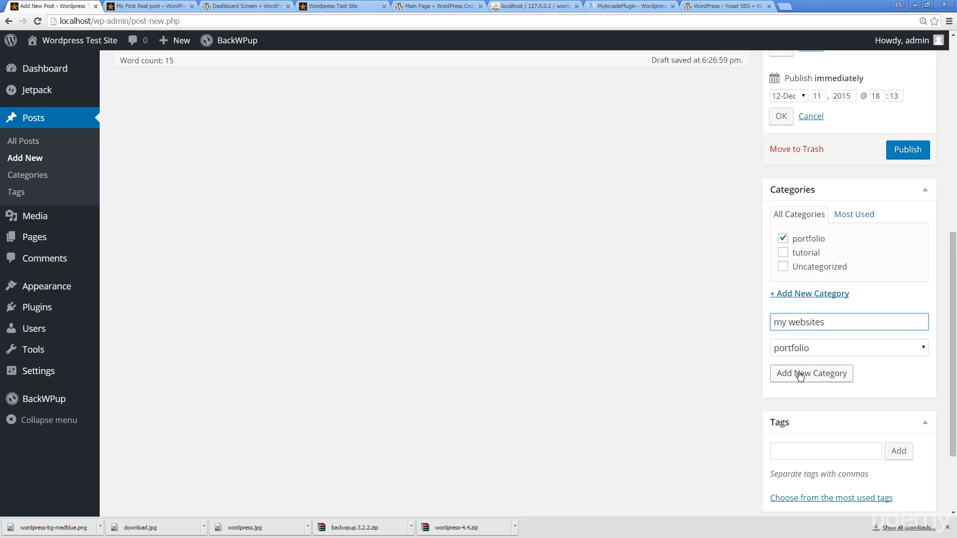
pyautogui.click(811, 373)
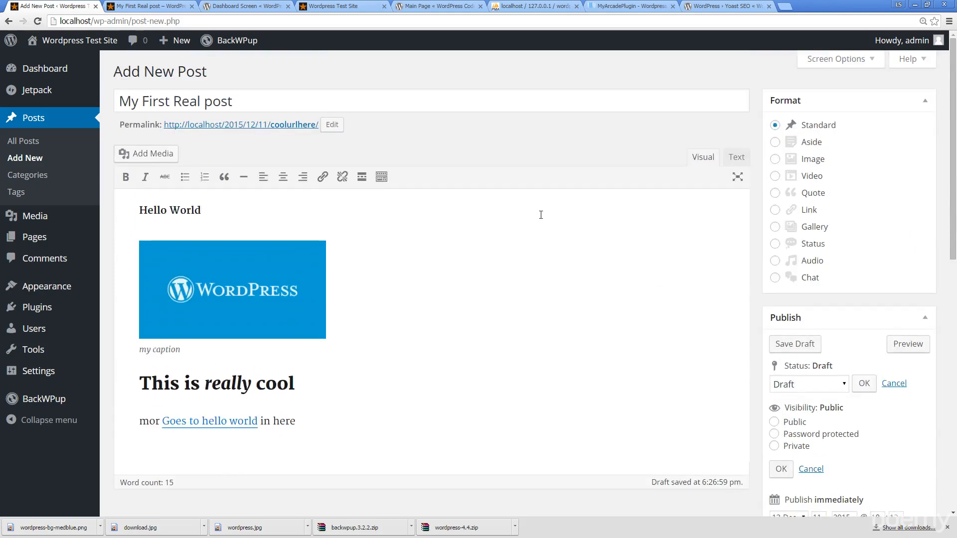
# Step: Tag the post 'websites' and check the most used tags list, which is empty
pyautogui.scroll(-3)
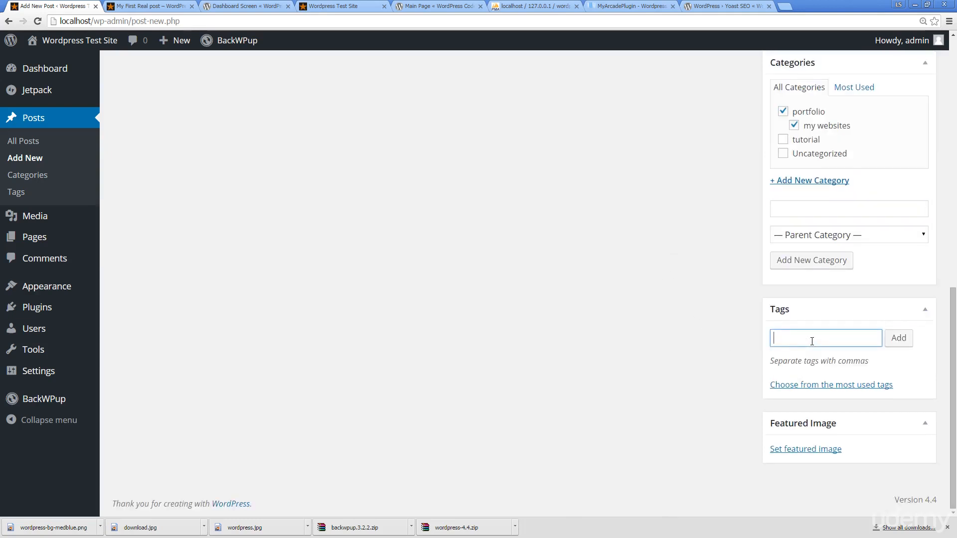
pyautogui.write('websites')
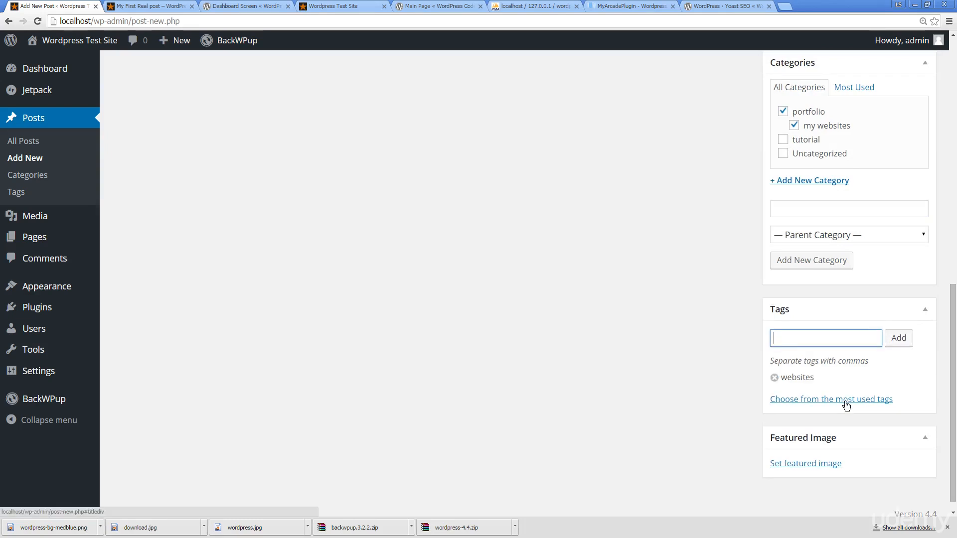
pyautogui.click(830, 399)
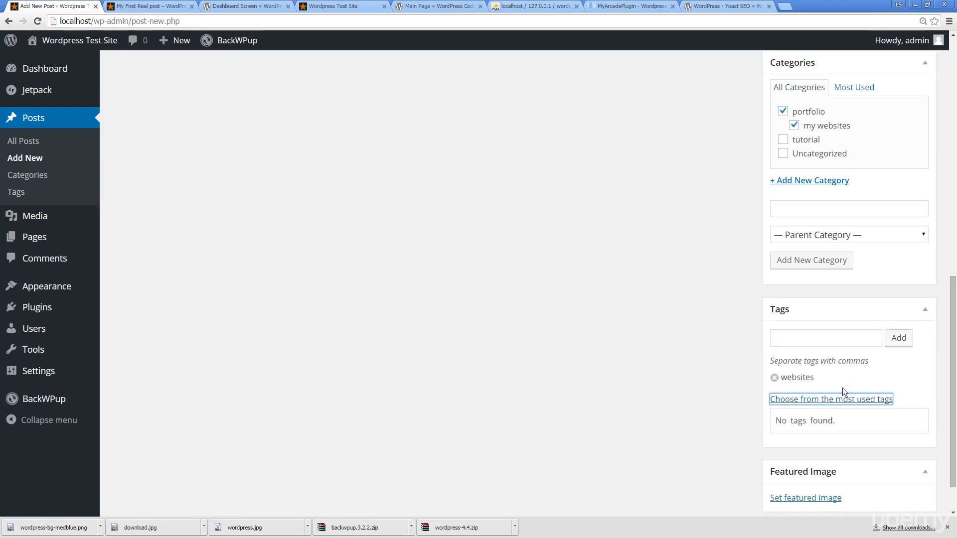
pyautogui.scroll(-3)
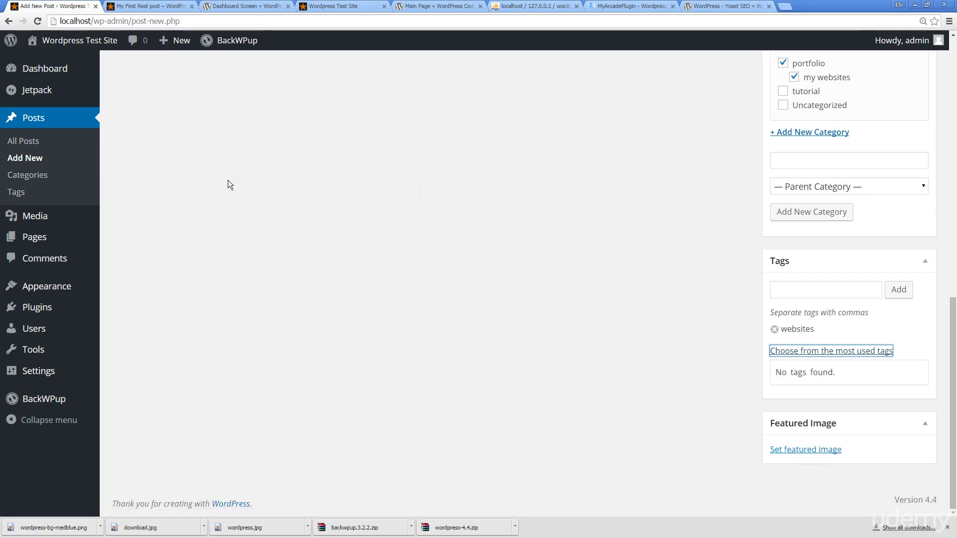
pyautogui.moveTo(411, 169)
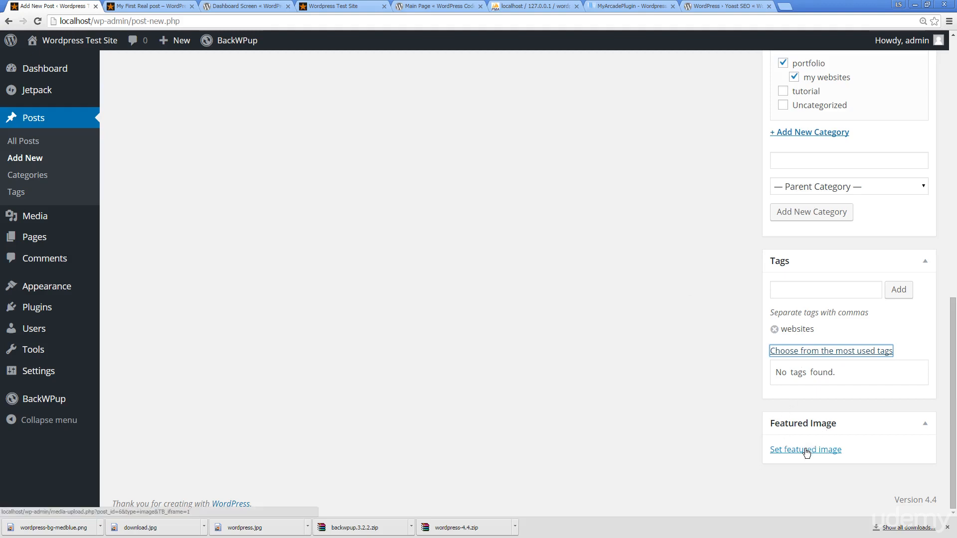
# Step: Make the square WordPress logo download.jpg the post's featured image
pyautogui.click(805, 449)
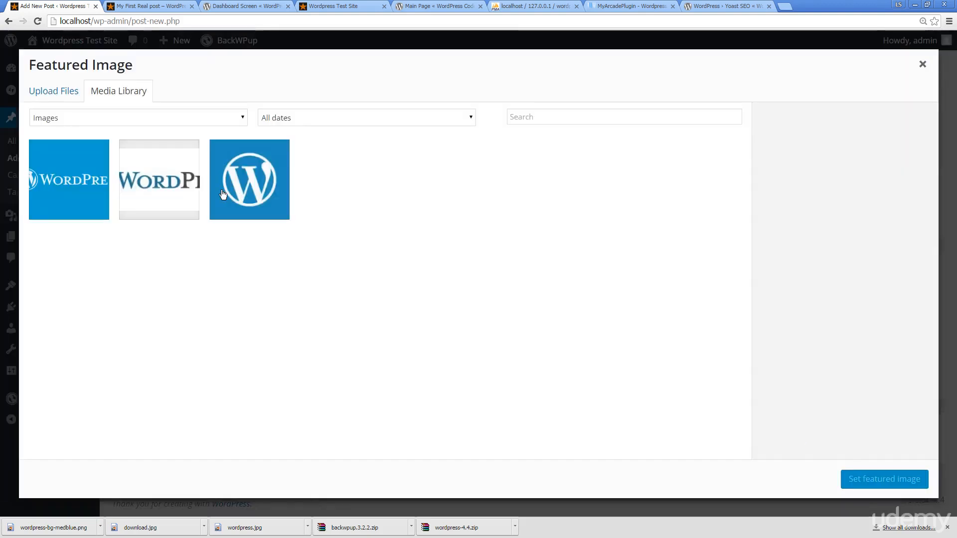
pyautogui.click(249, 178)
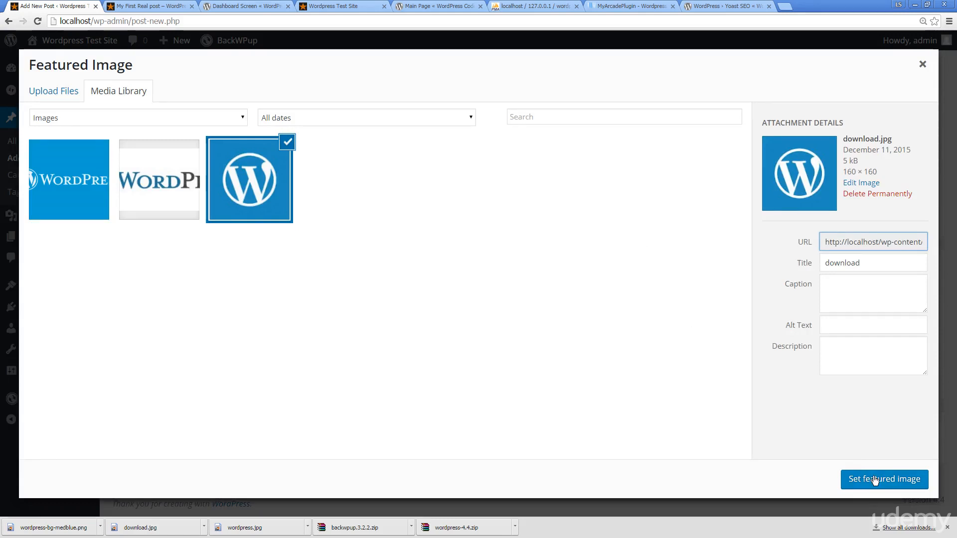
pyautogui.click(883, 479)
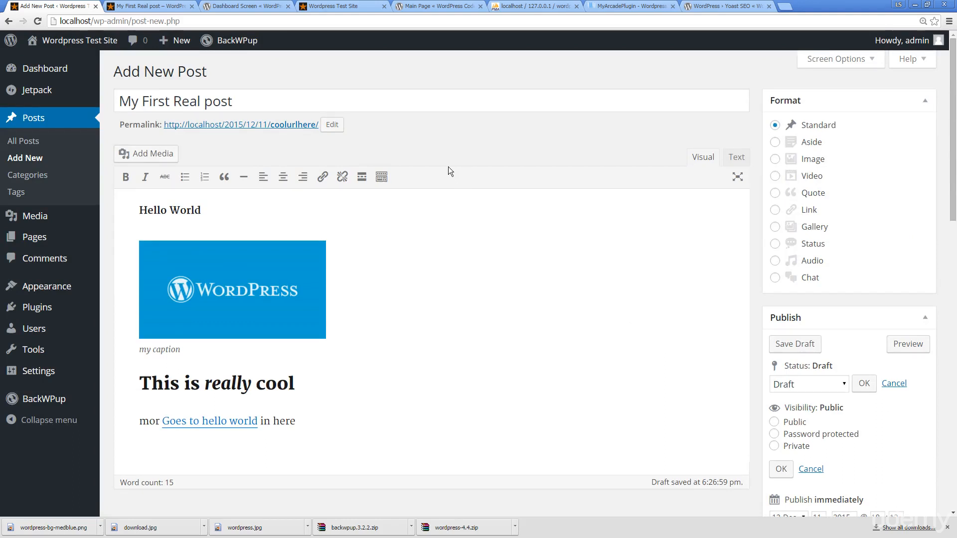
pyautogui.moveTo(402, 238)
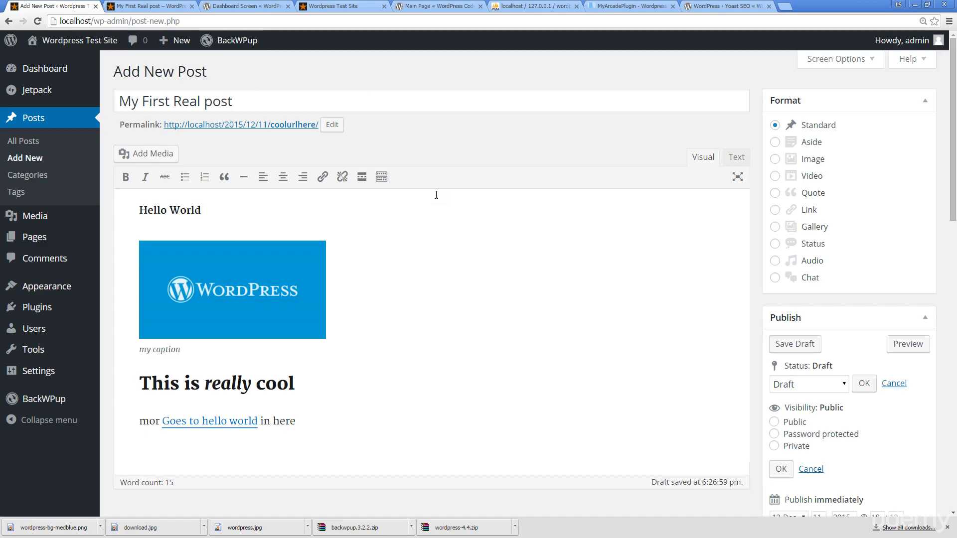
# Step: Publish My First Real post from the Publish box
pyautogui.scroll(-3)
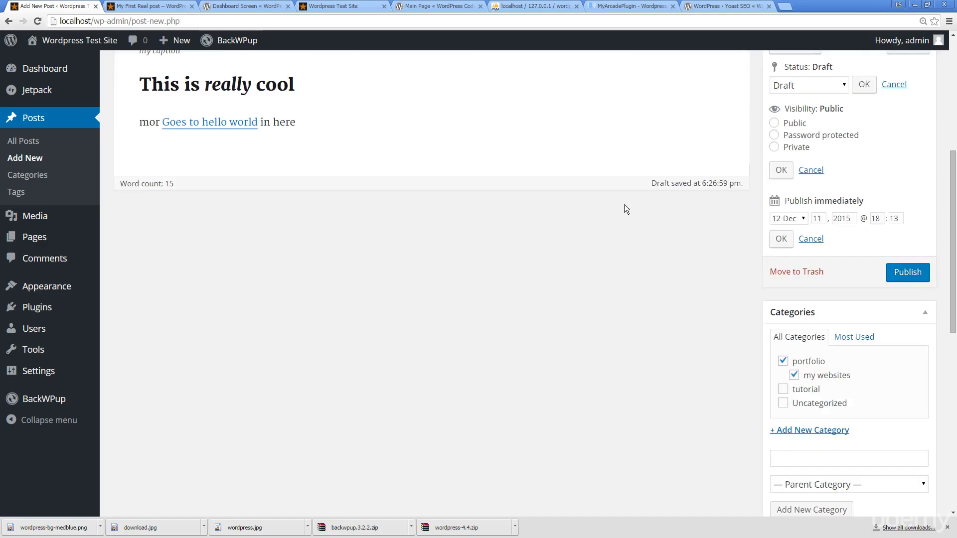
pyautogui.scroll(-3)
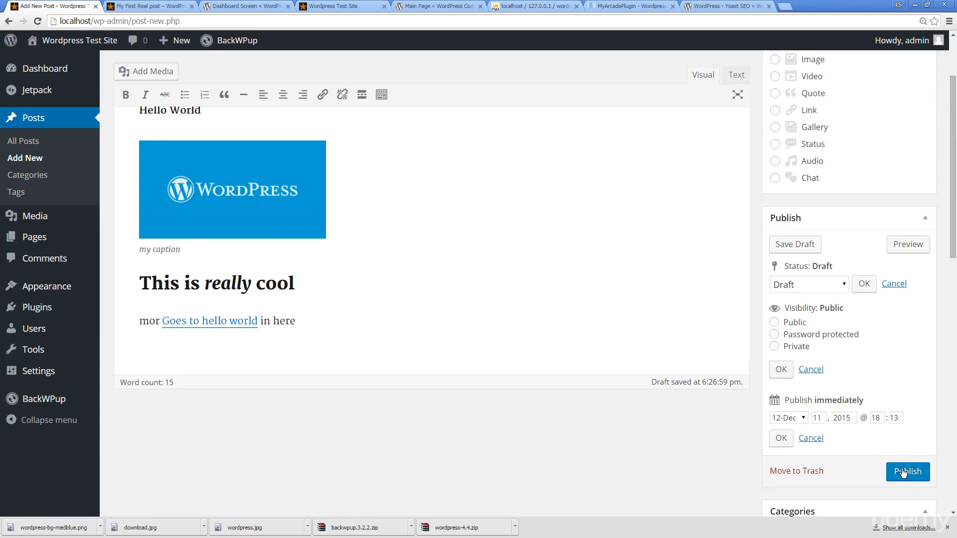
pyautogui.click(906, 471)
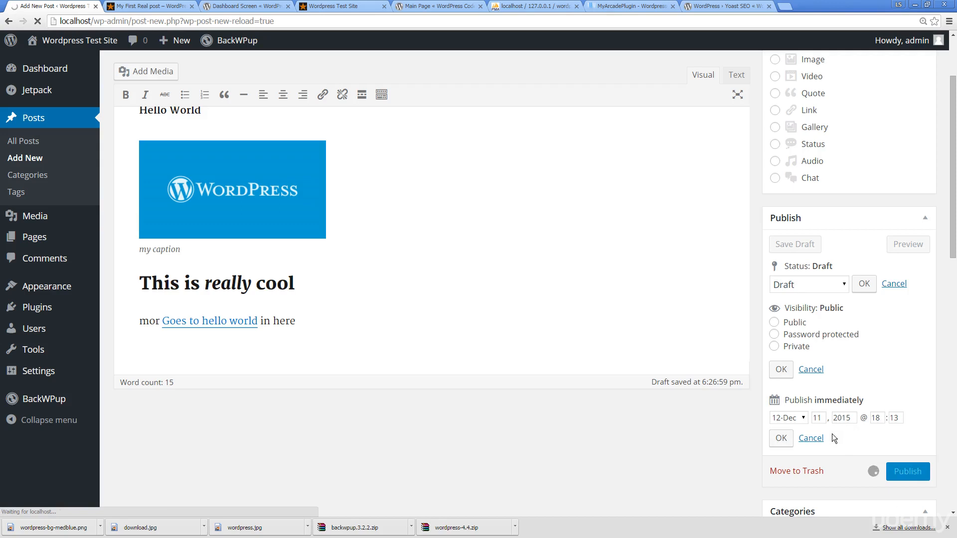
pyautogui.click(907, 472)
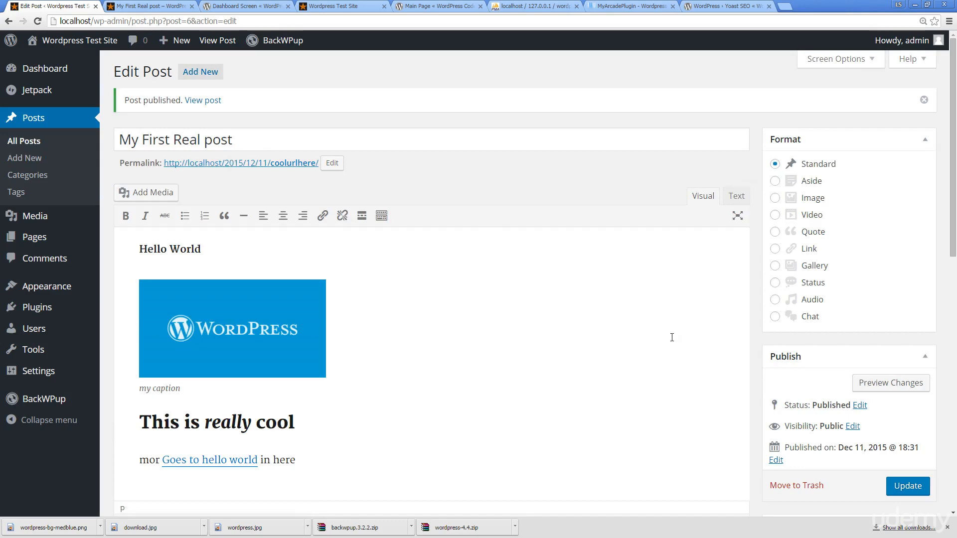
# Step: Preview the published post in a new browser tab via Preview Changes
pyautogui.scroll(-3)
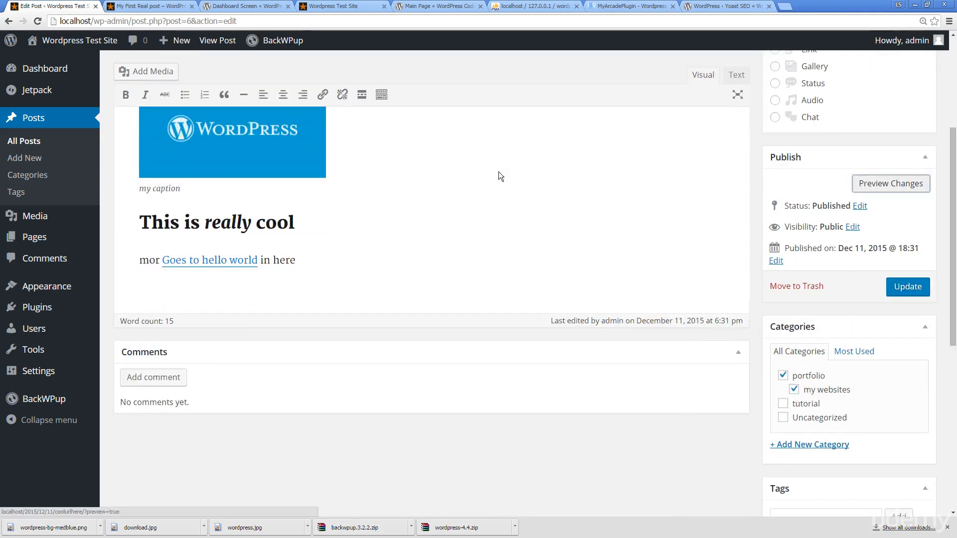
pyautogui.click(889, 183)
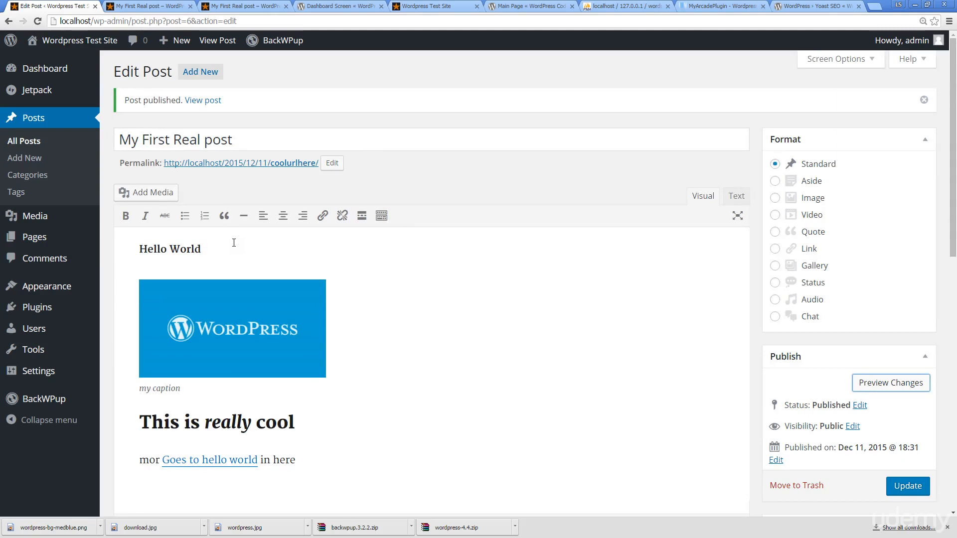
pyautogui.click(889, 382)
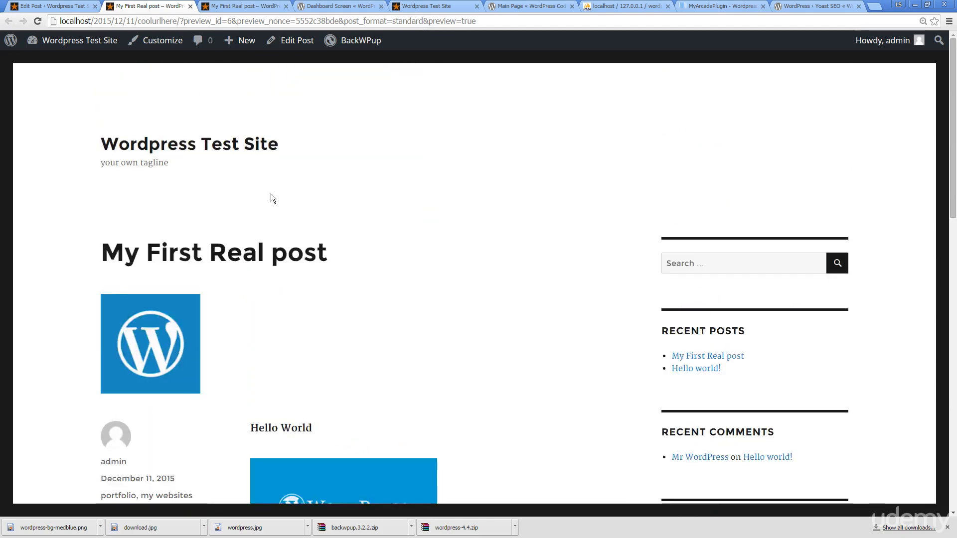
# Step: Scroll the live post to review its captioned logo, categories and tag
pyautogui.scroll(-3)
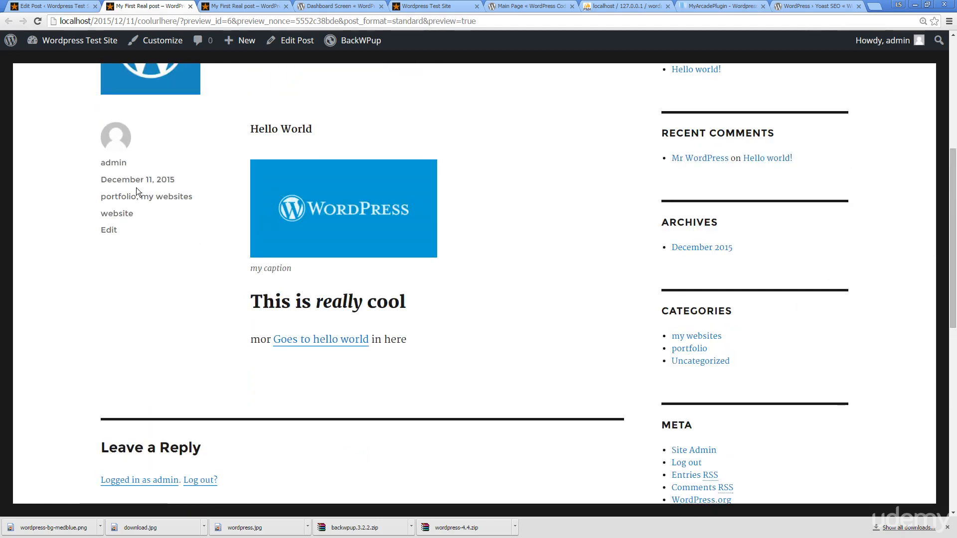